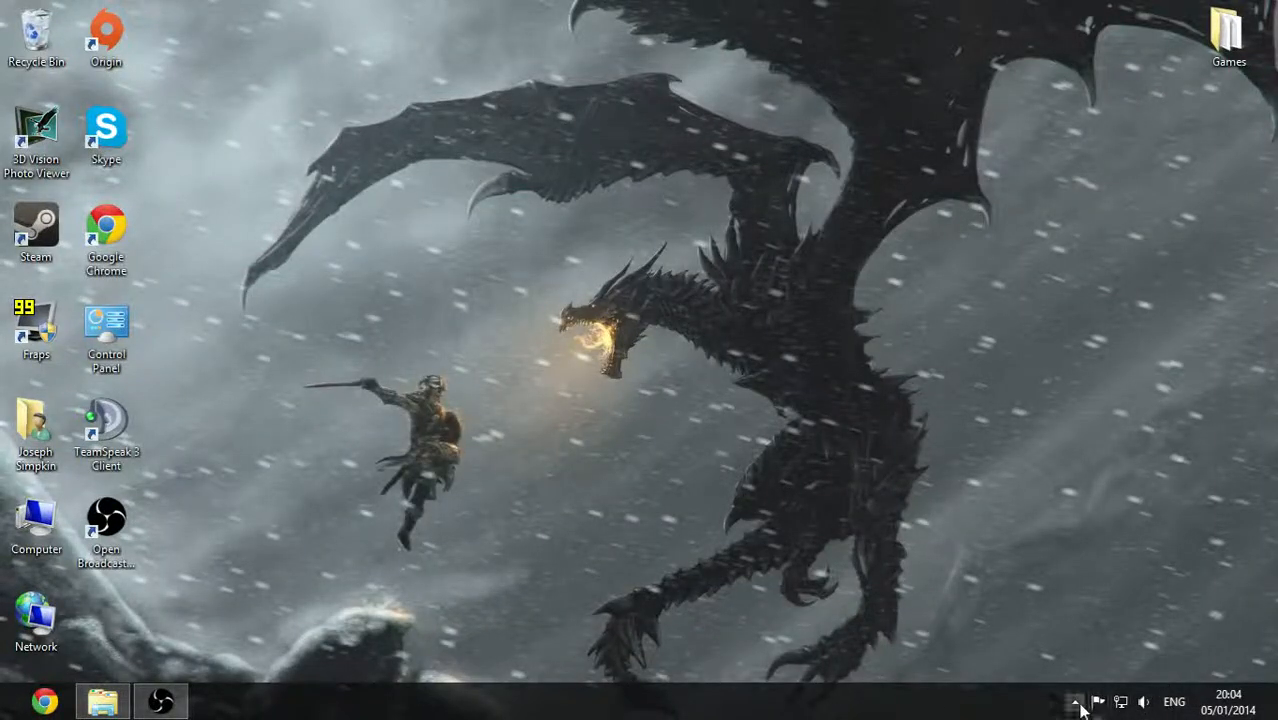
{"action": "mouse_move", "coordinate": [959, 664]}
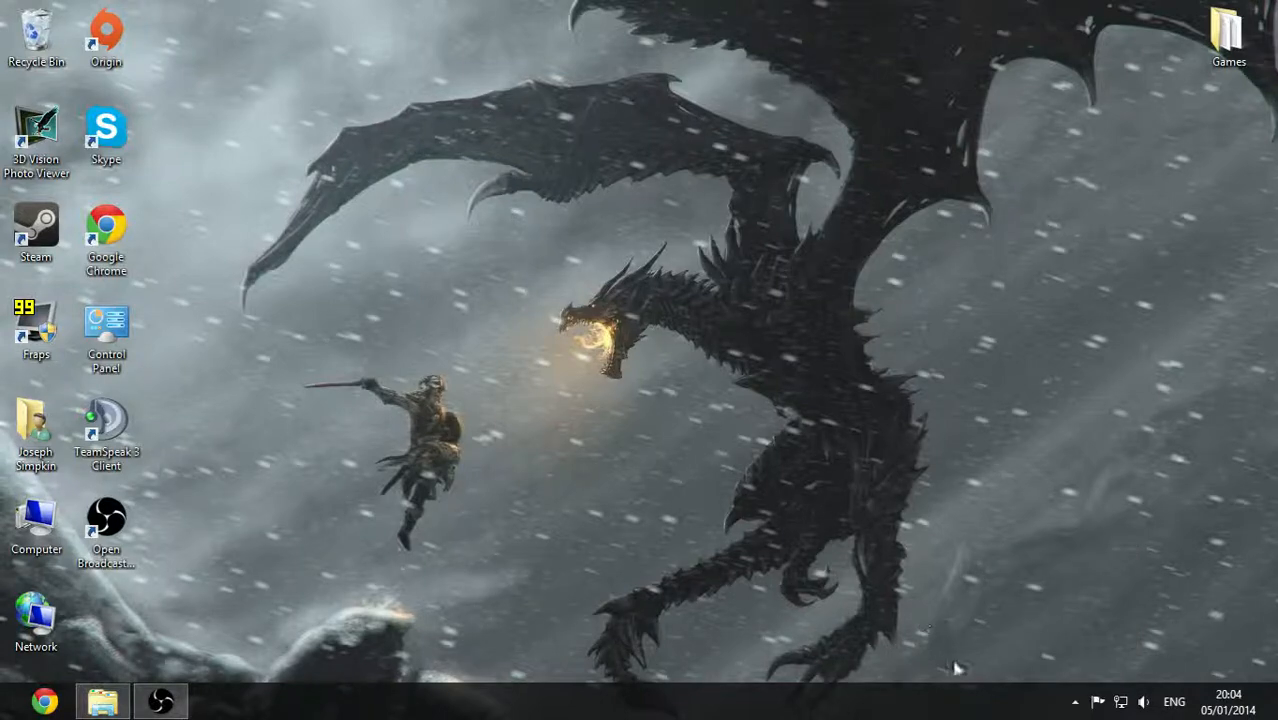
{"action": "mouse_move", "coordinate": [983, 651]}
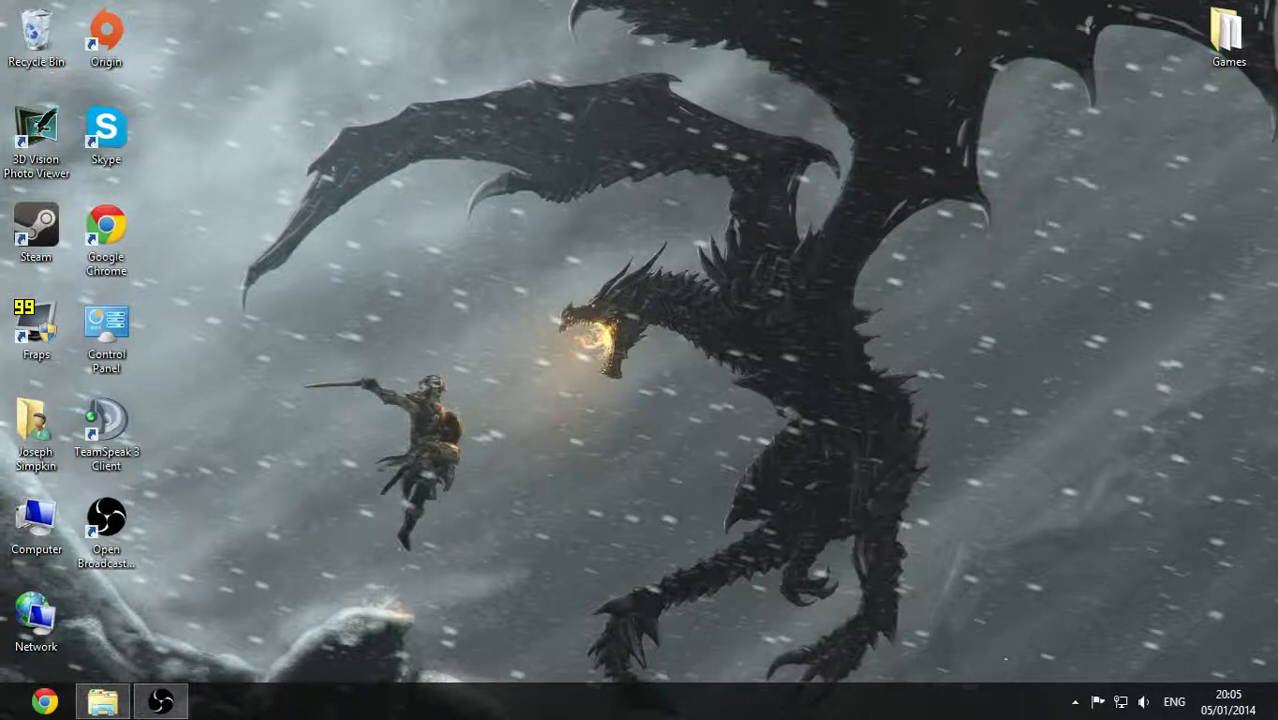
{"action": "mouse_move", "coordinate": [1074, 701]}
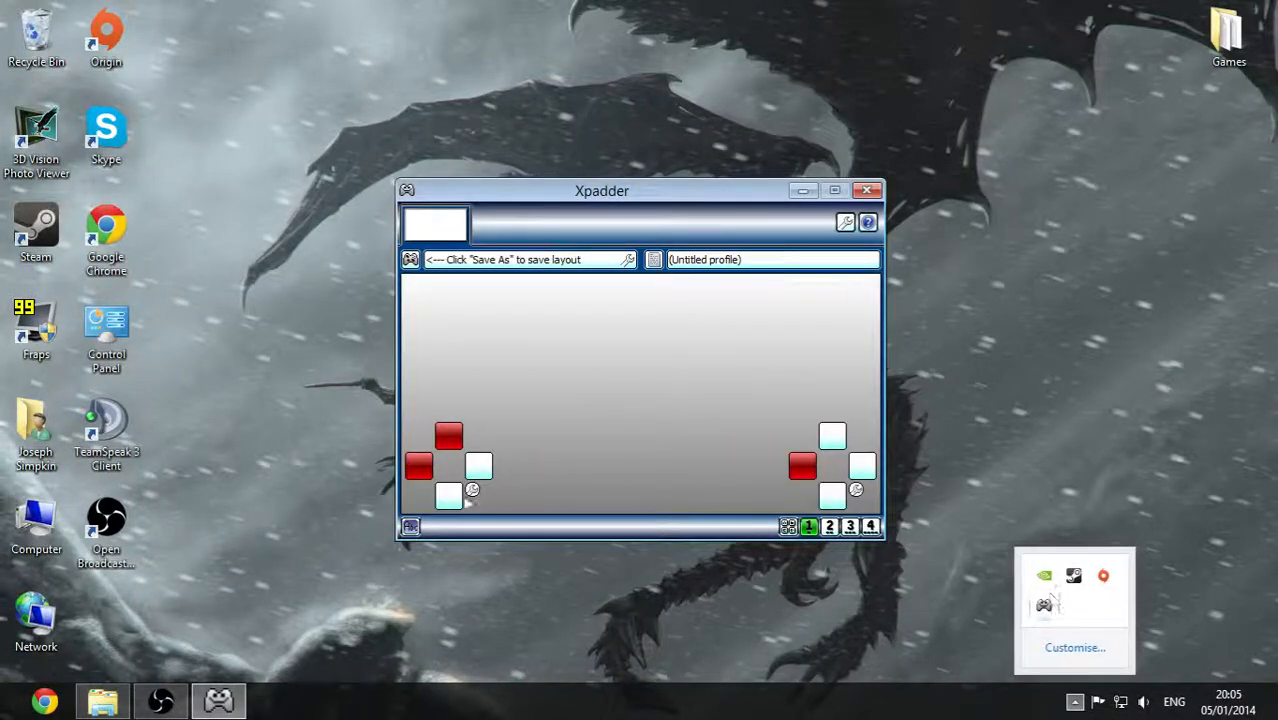
Bring up the Xpadder main window from the notification area's hidden icons
{"action": "left_click", "coordinate": [410, 259]}
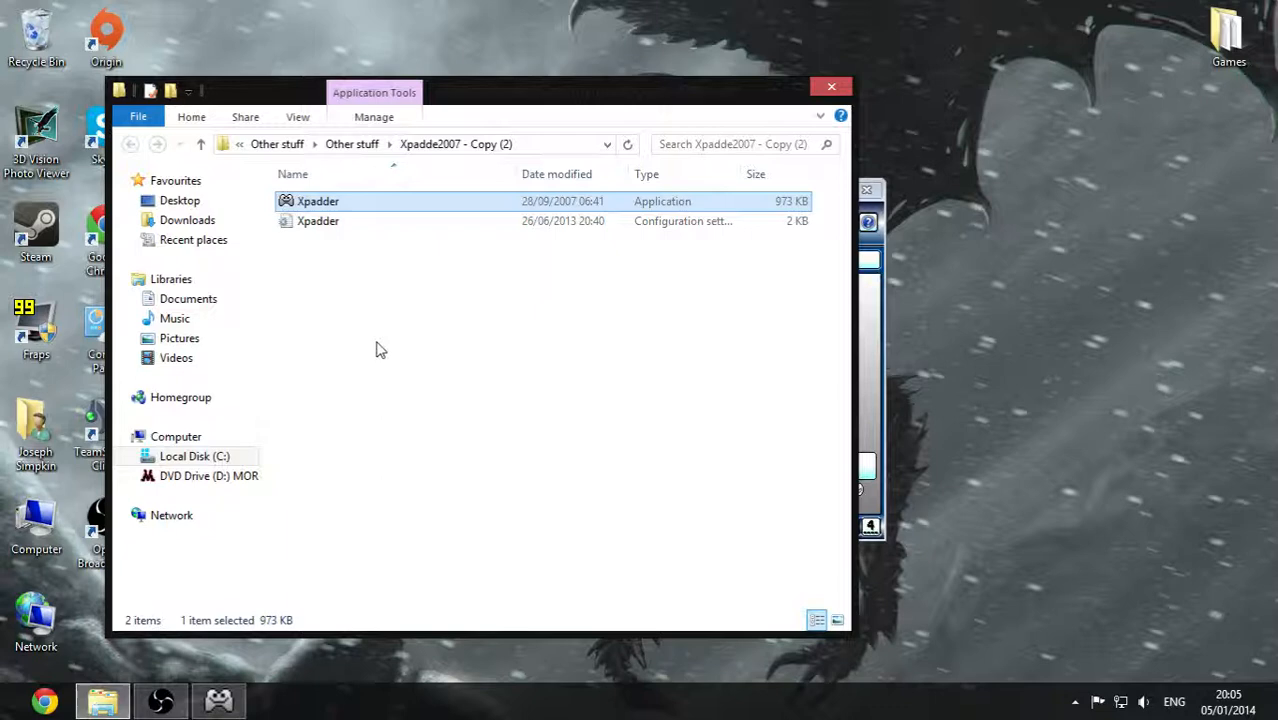
{"action": "mouse_move", "coordinate": [373, 353]}
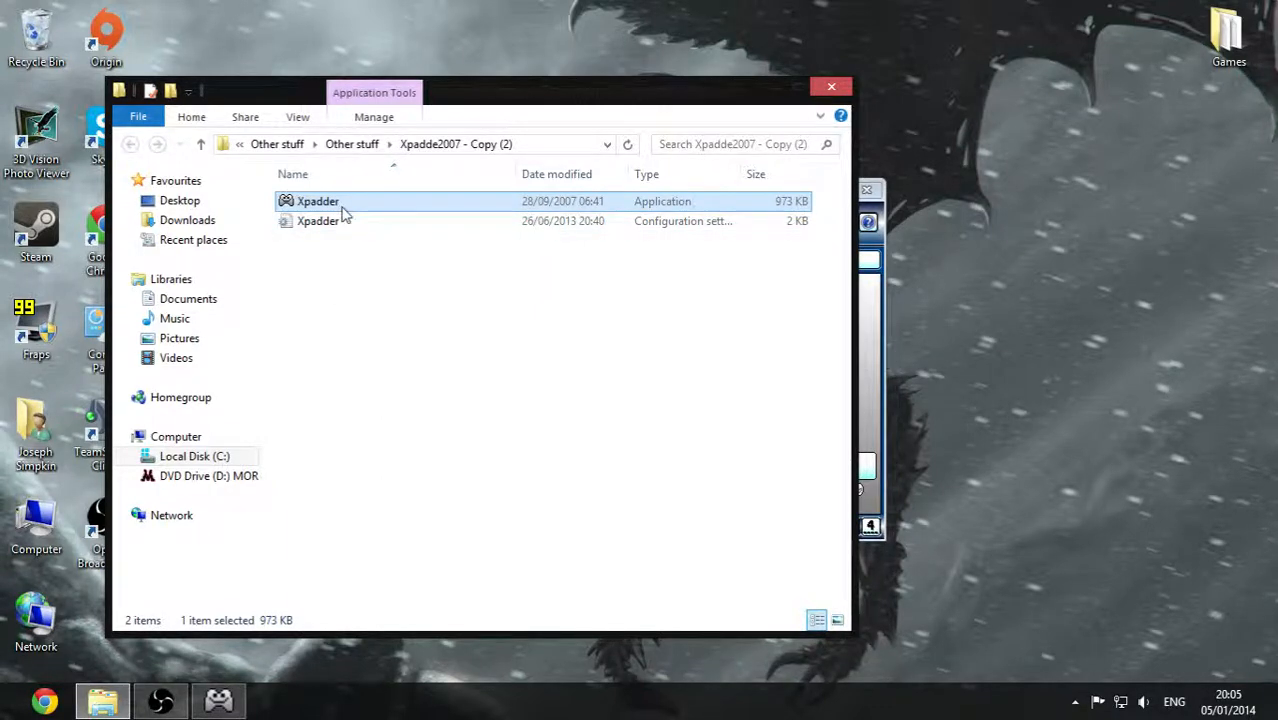
Set Xpadder.exe to Windows XP SP3 compatibility, then start a new controller without saving
{"action": "right_click", "coordinate": [317, 201]}
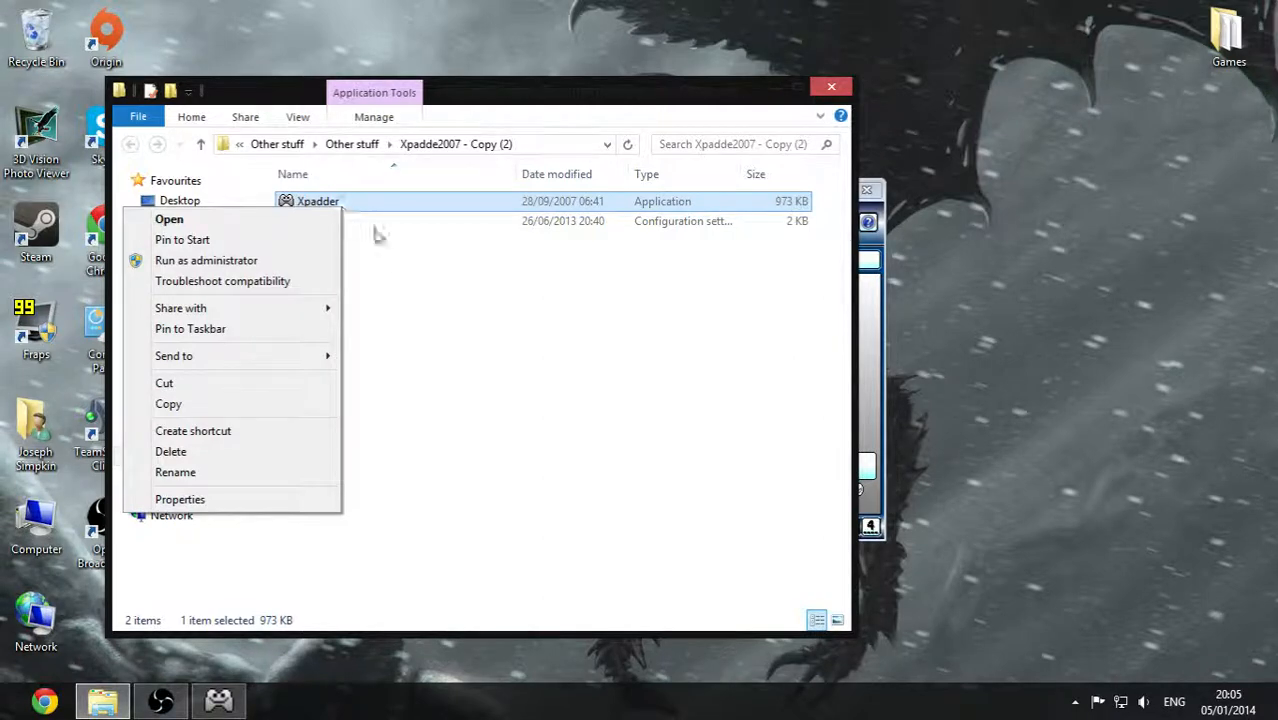
{"action": "left_click", "coordinate": [180, 499]}
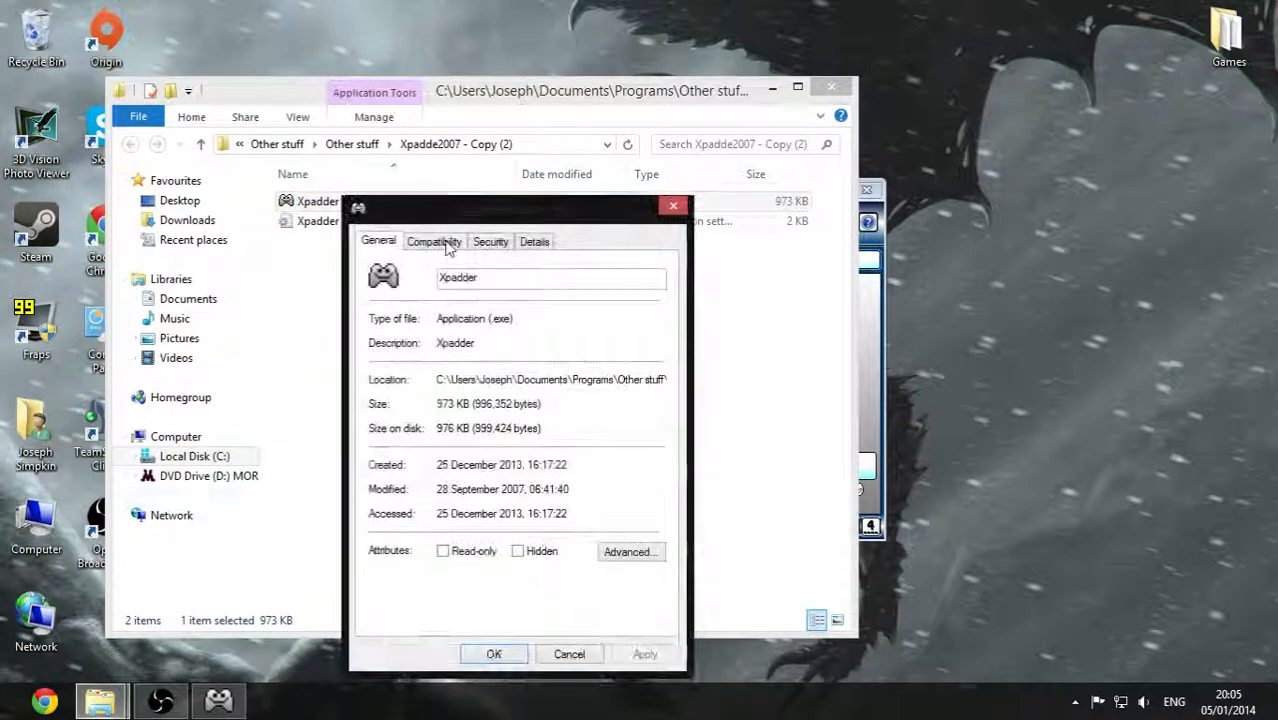
{"action": "left_click", "coordinate": [434, 241]}
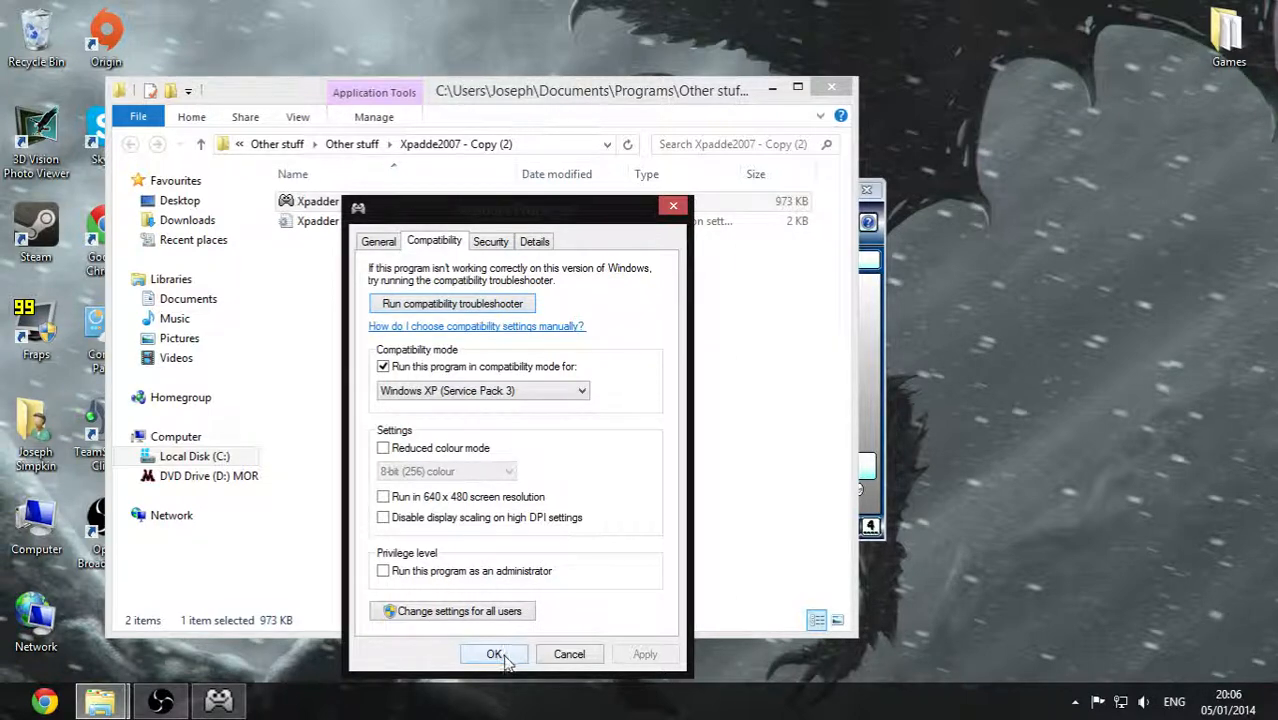
{"action": "mouse_move", "coordinate": [511, 666]}
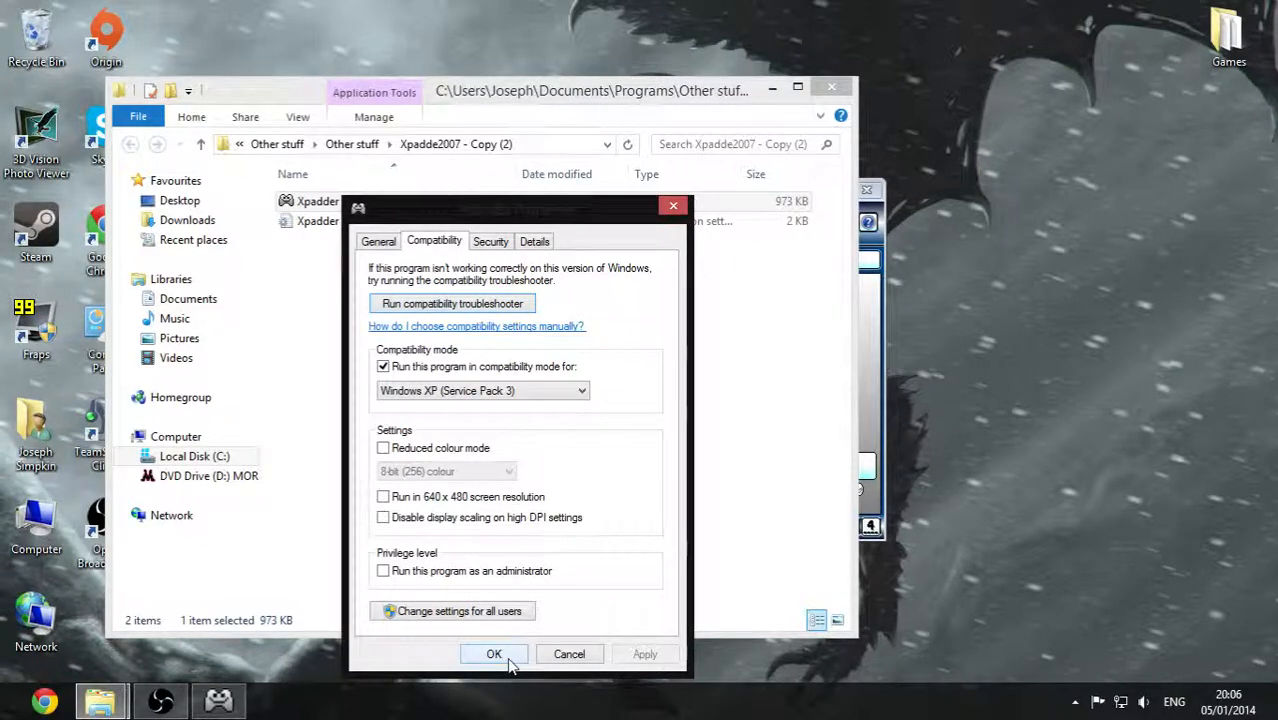
{"action": "left_click", "coordinate": [493, 653]}
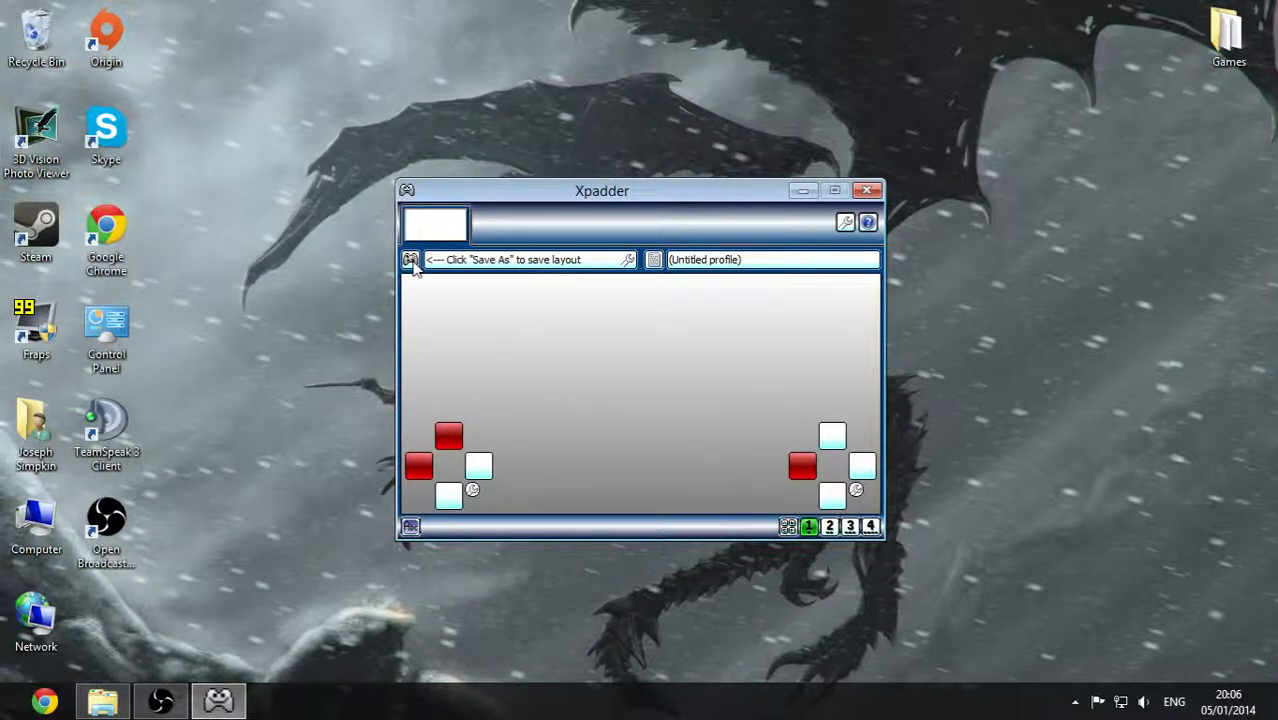
{"action": "left_click", "coordinate": [412, 259]}
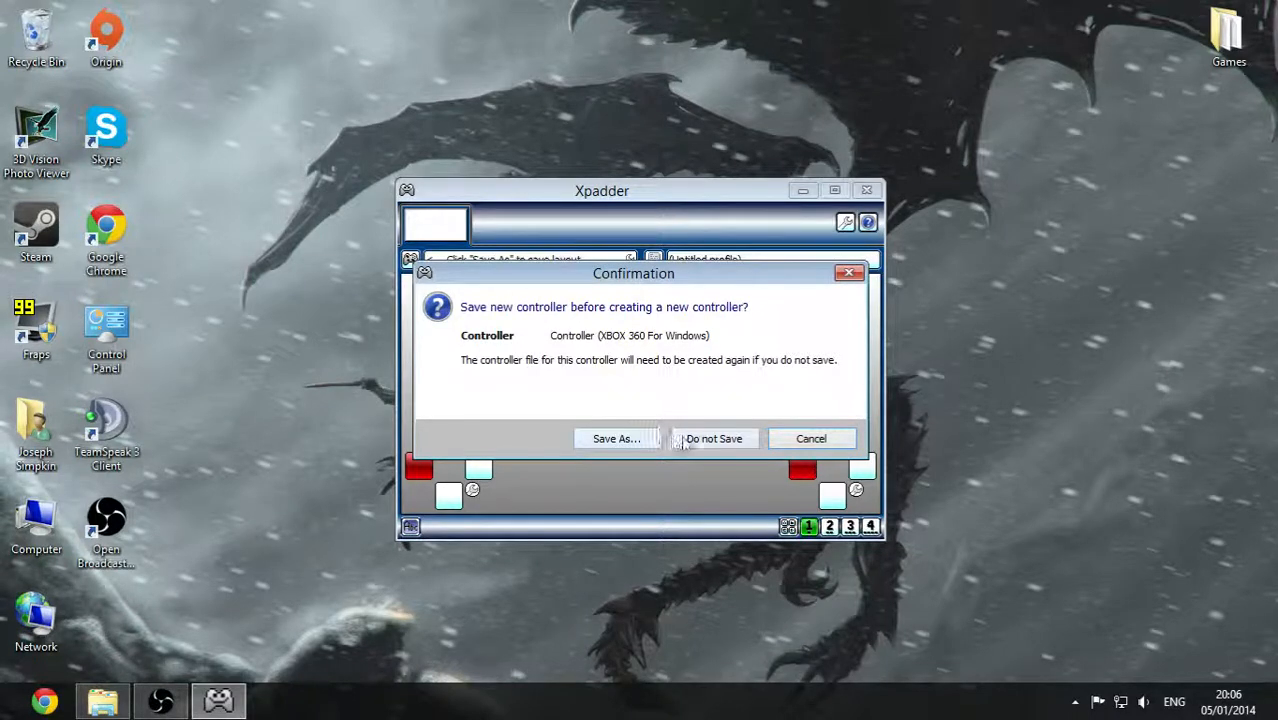
{"action": "left_click", "coordinate": [713, 438]}
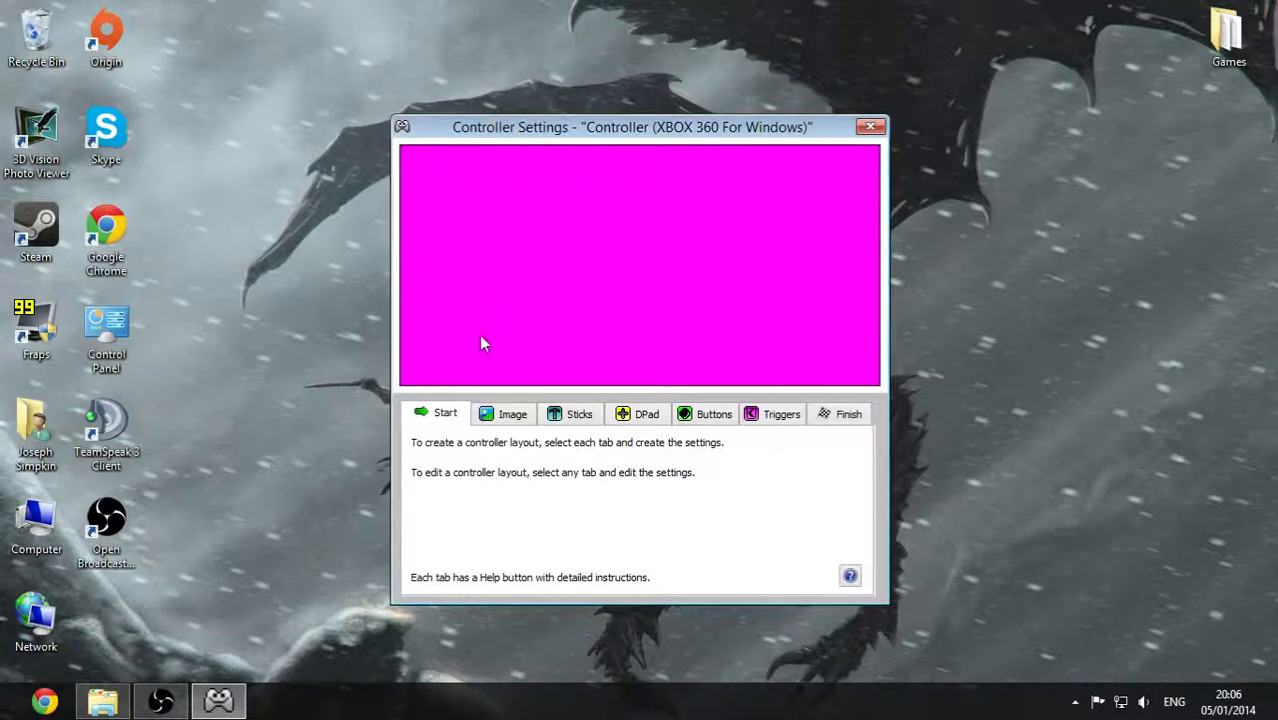
Enable Stick 1 on Axis X/Y and Stick 2 on Axis RX/RY
{"action": "left_click", "coordinate": [511, 413]}
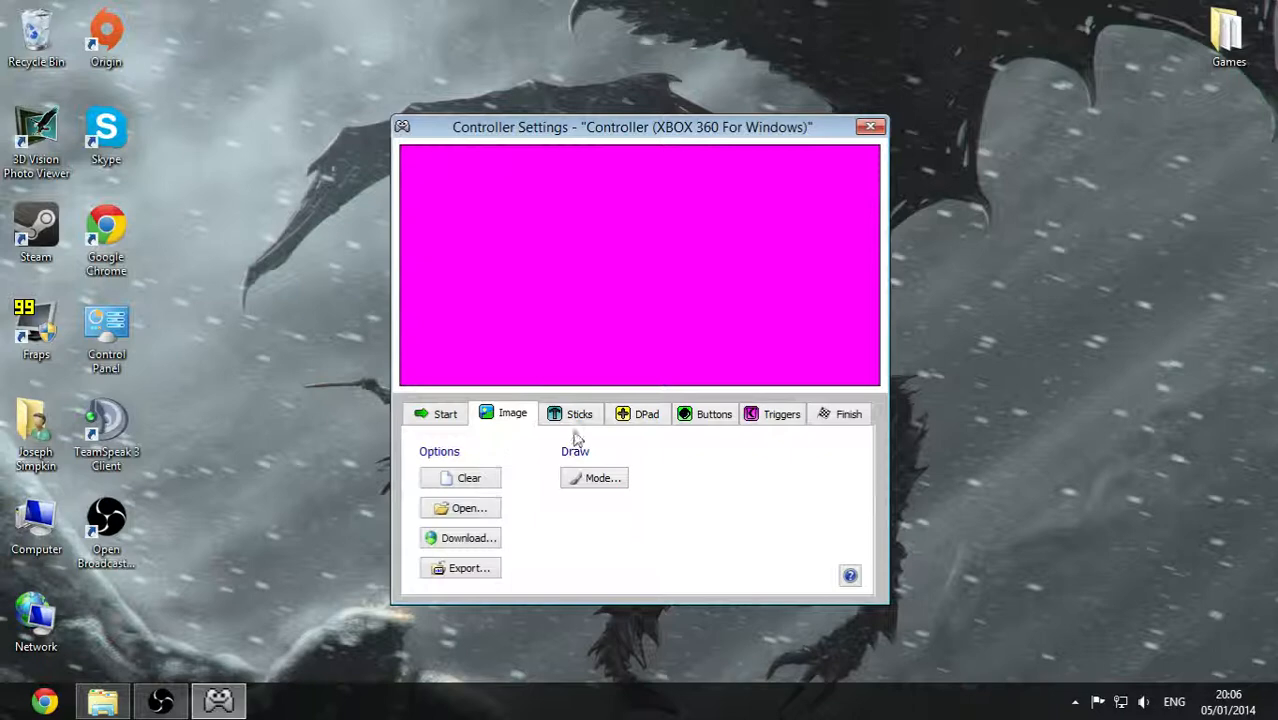
{"action": "left_click", "coordinate": [576, 413]}
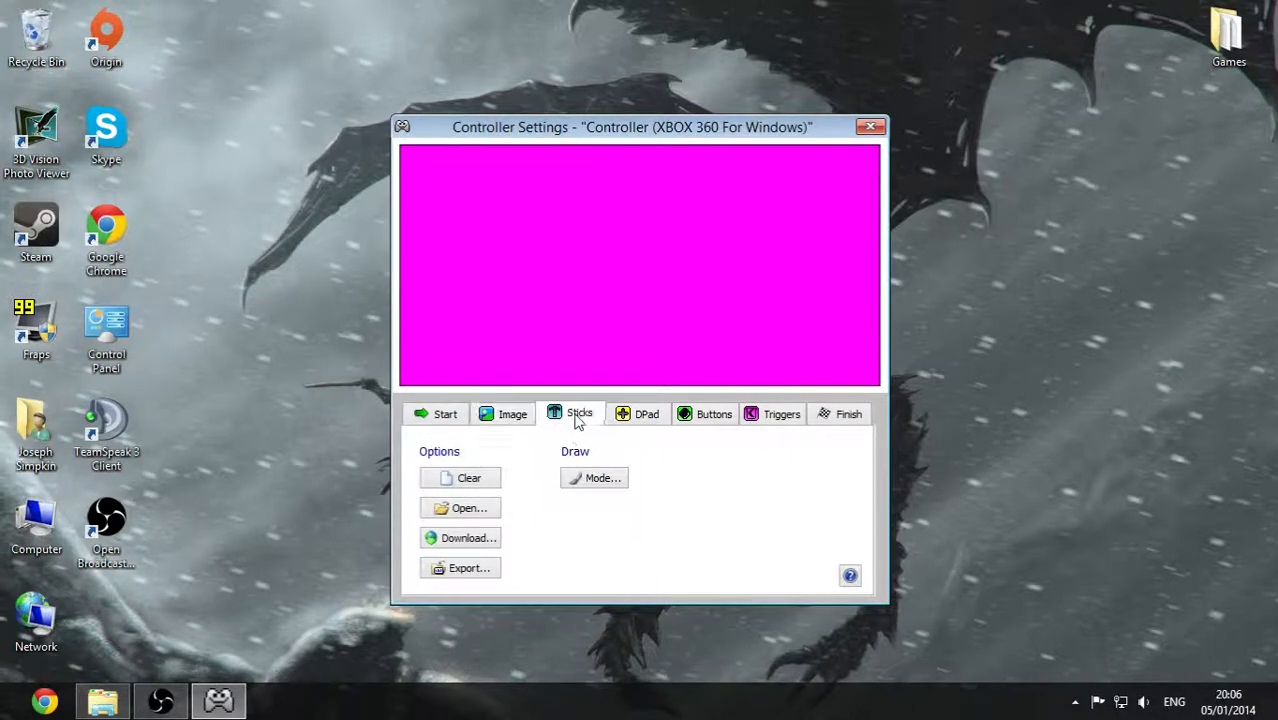
{"action": "left_click", "coordinate": [575, 413]}
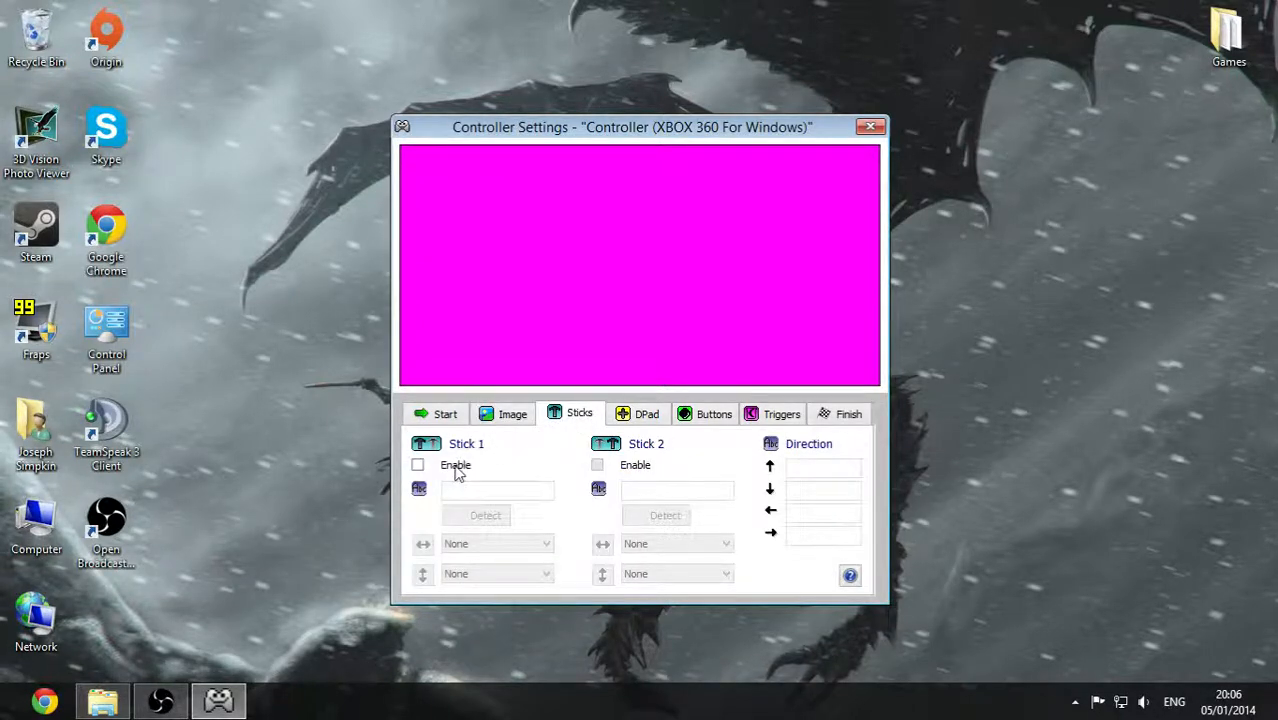
{"action": "left_click", "coordinate": [417, 464]}
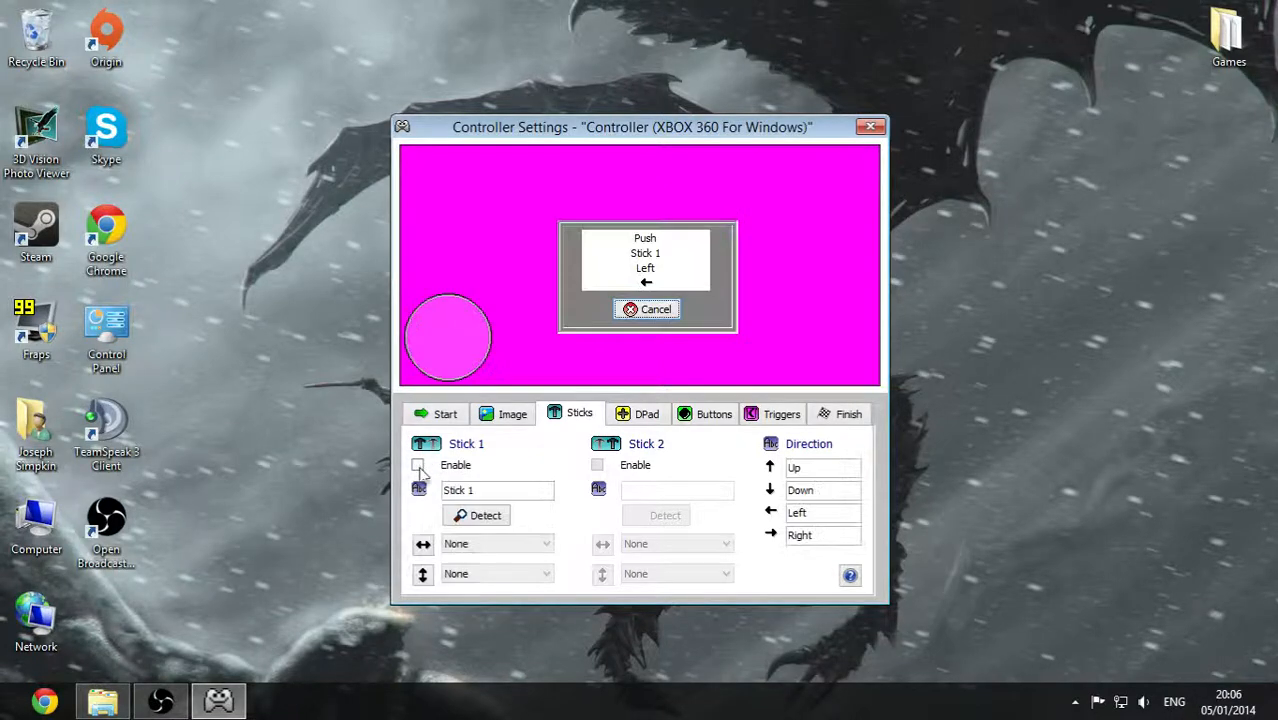
{"action": "left_click", "coordinate": [419, 465]}
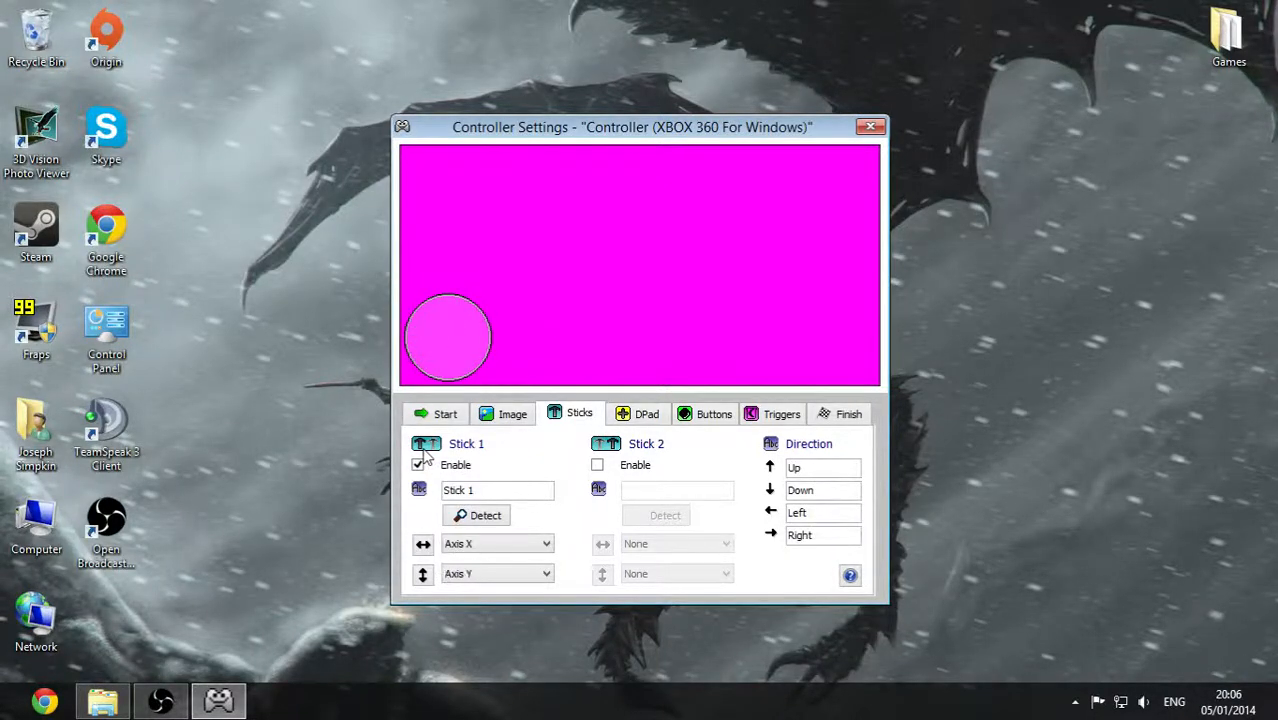
{"action": "left_click", "coordinate": [597, 465]}
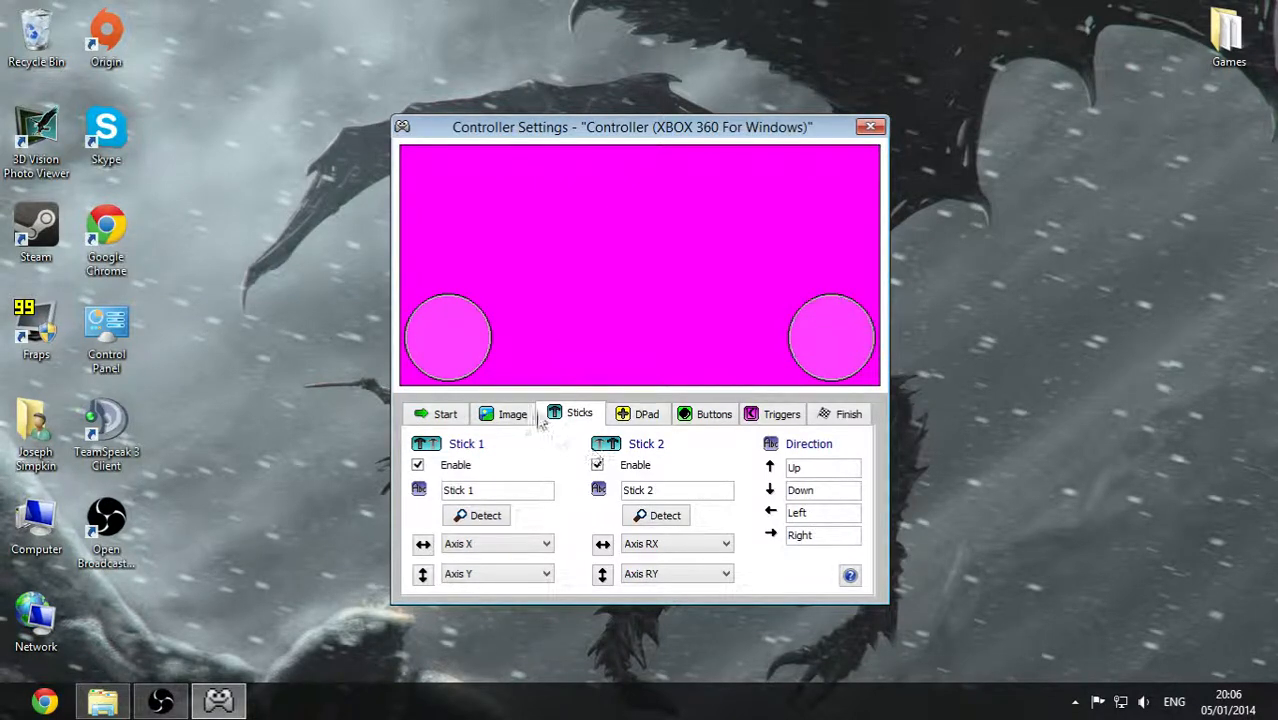
{"action": "left_click", "coordinate": [646, 413]}
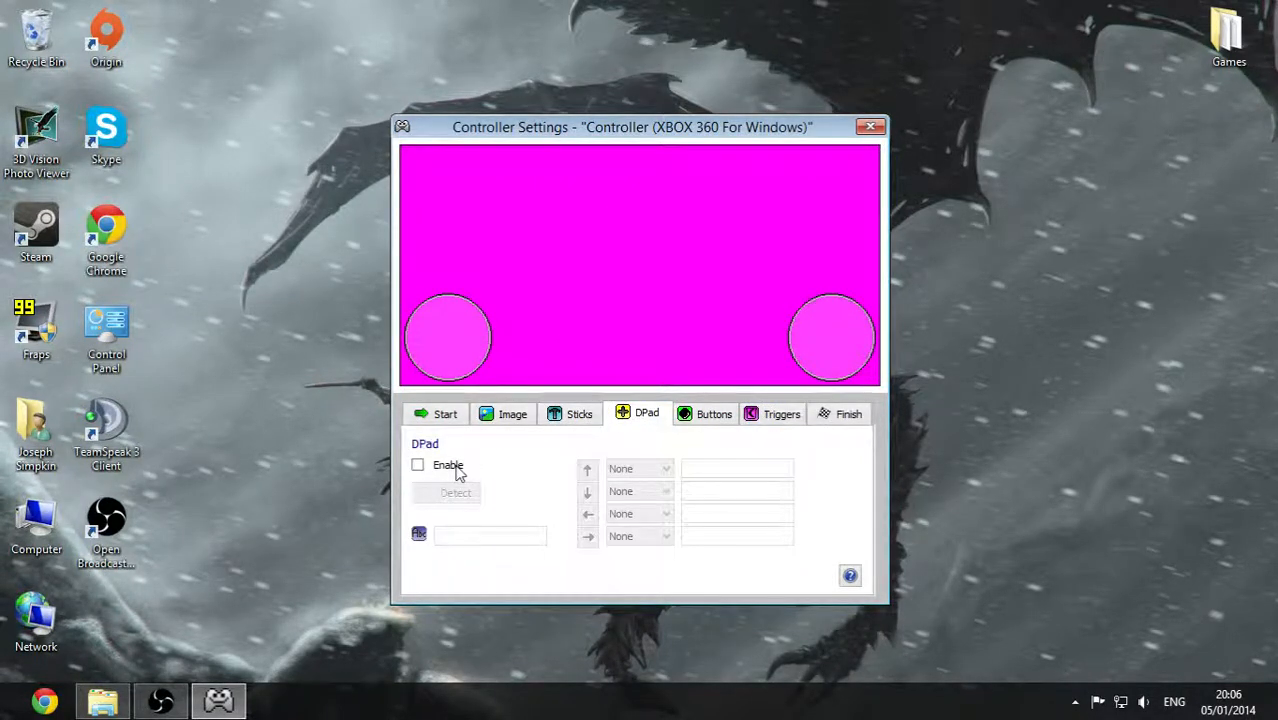
Enable the D-pad on POV directions and detect ten gamepad buttons
{"action": "left_click", "coordinate": [417, 464]}
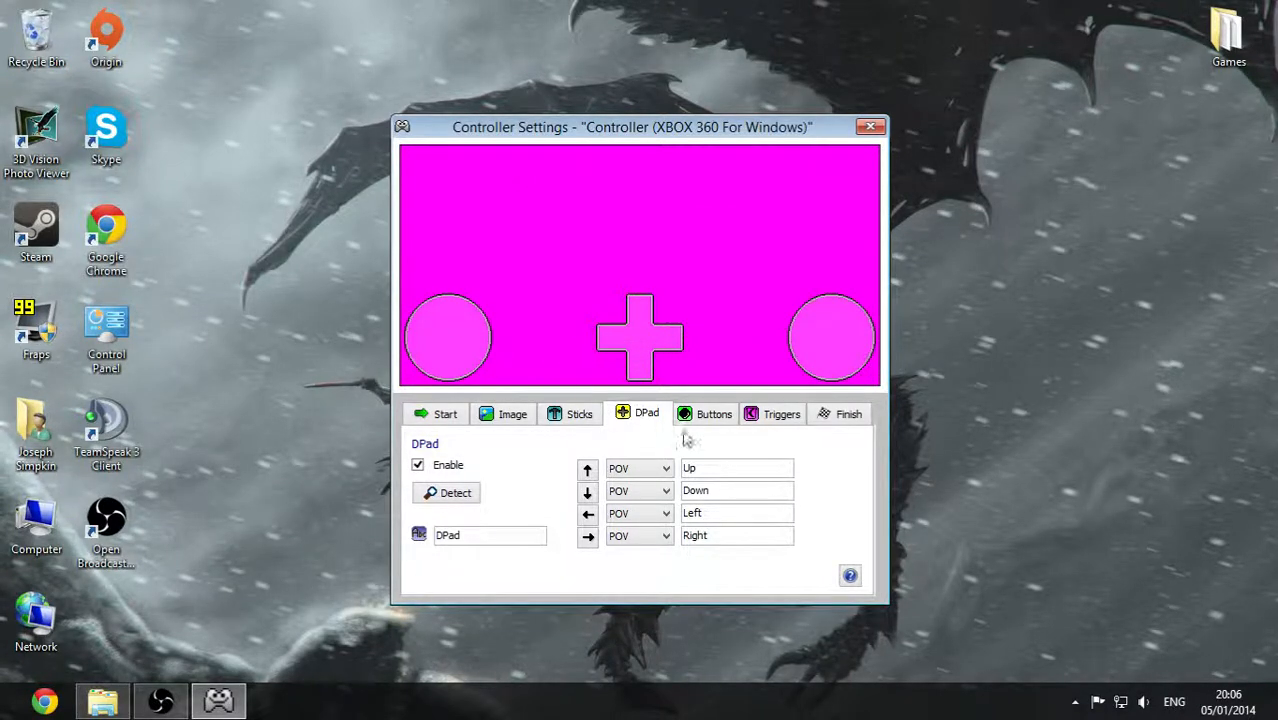
{"action": "left_click", "coordinate": [705, 413]}
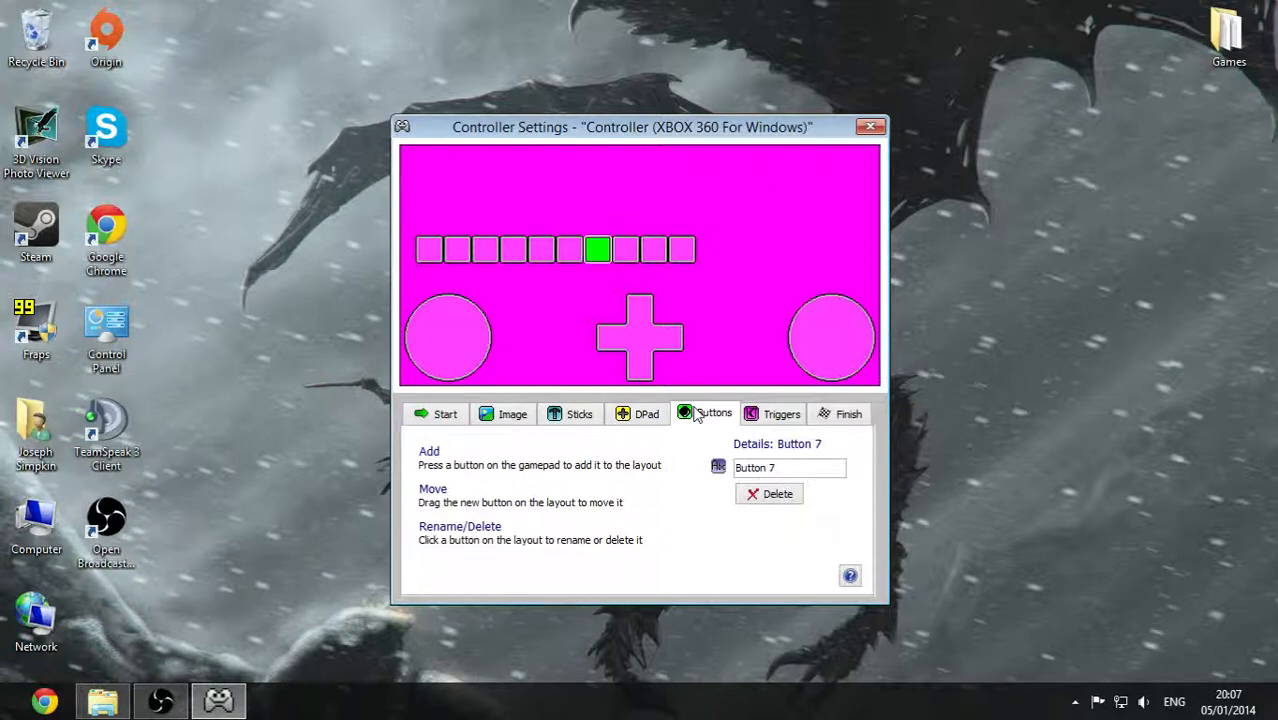
Enable the analog triggers on Axis Z+/Z- and close the finished controller setup
{"action": "left_click", "coordinate": [780, 413]}
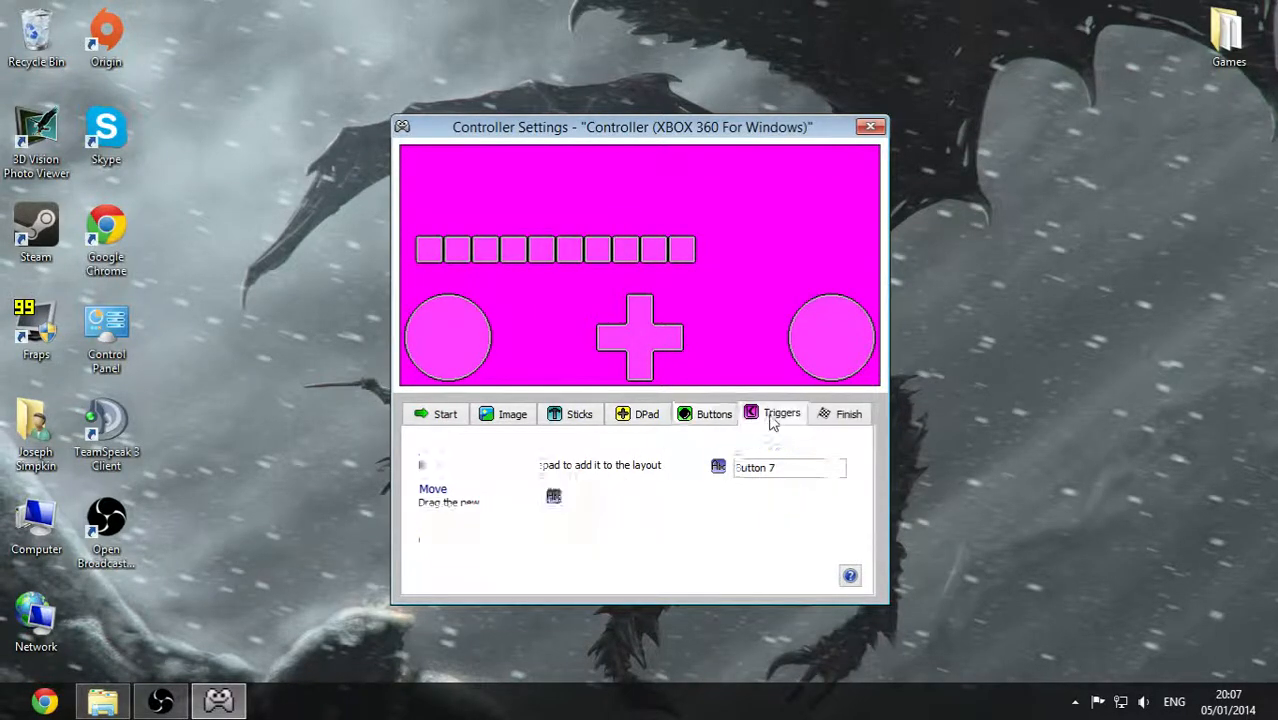
{"action": "left_click", "coordinate": [781, 413]}
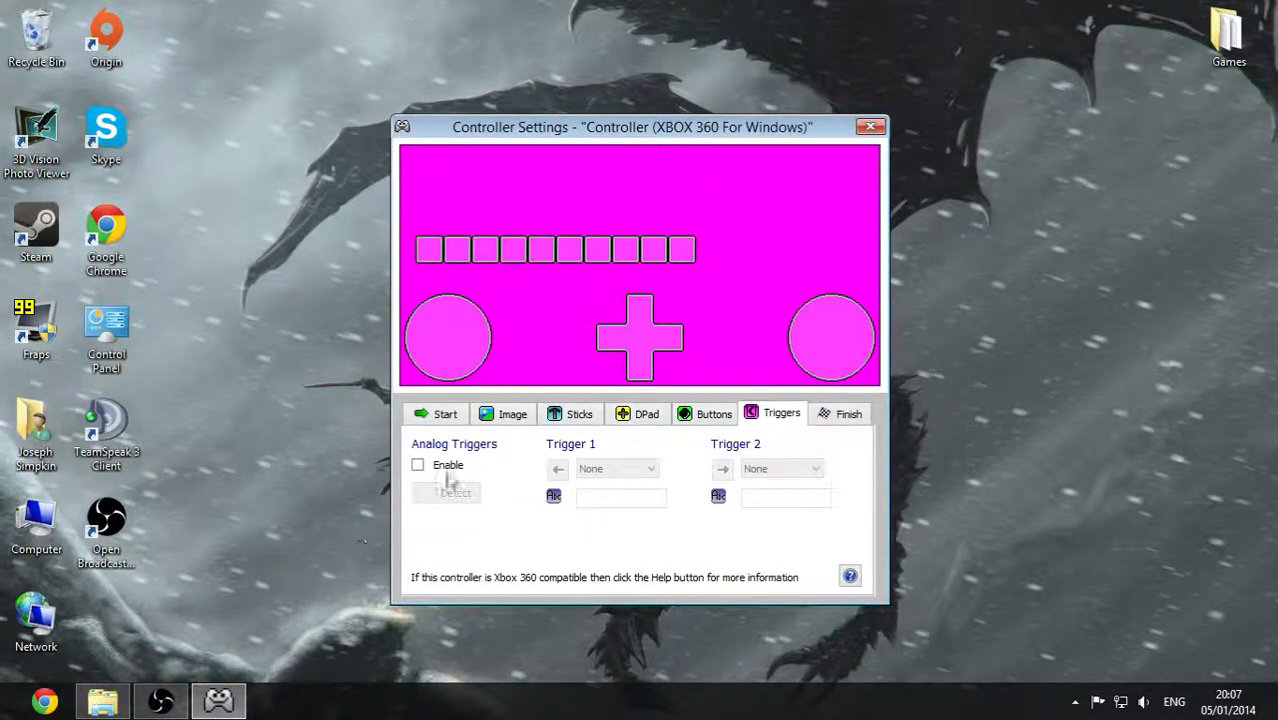
{"action": "left_click", "coordinate": [418, 464]}
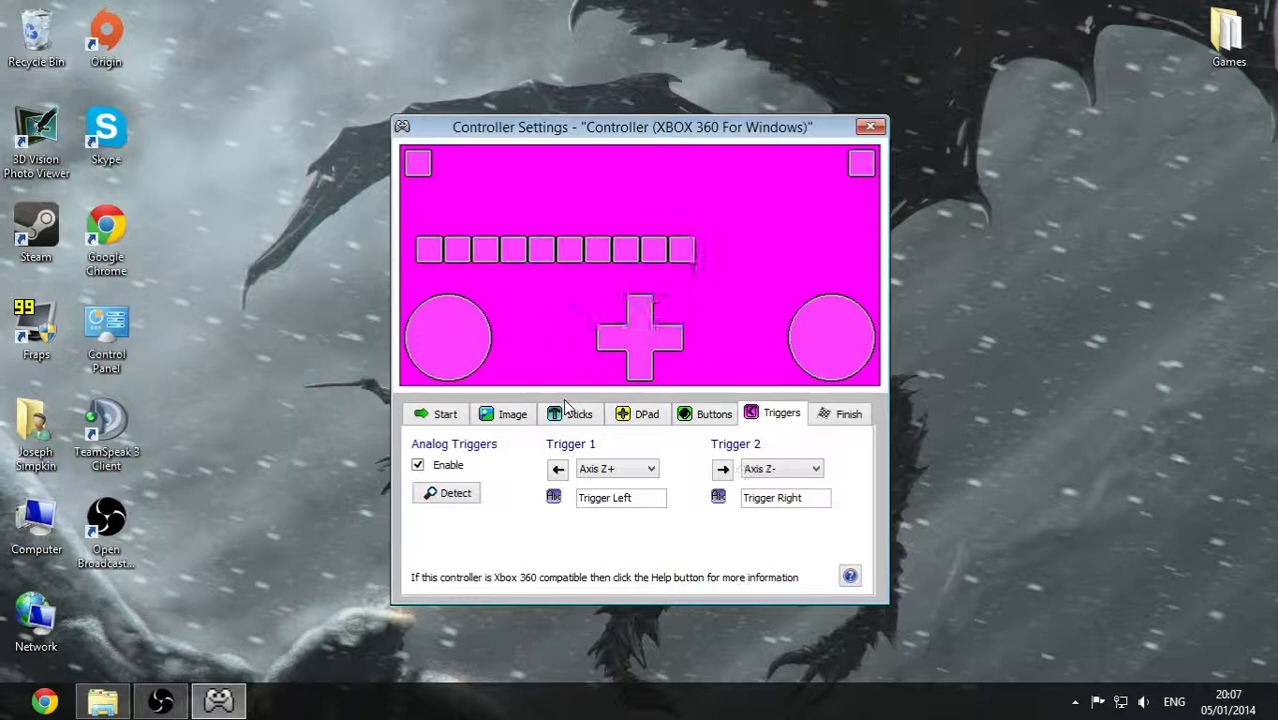
{"action": "left_click", "coordinate": [848, 413]}
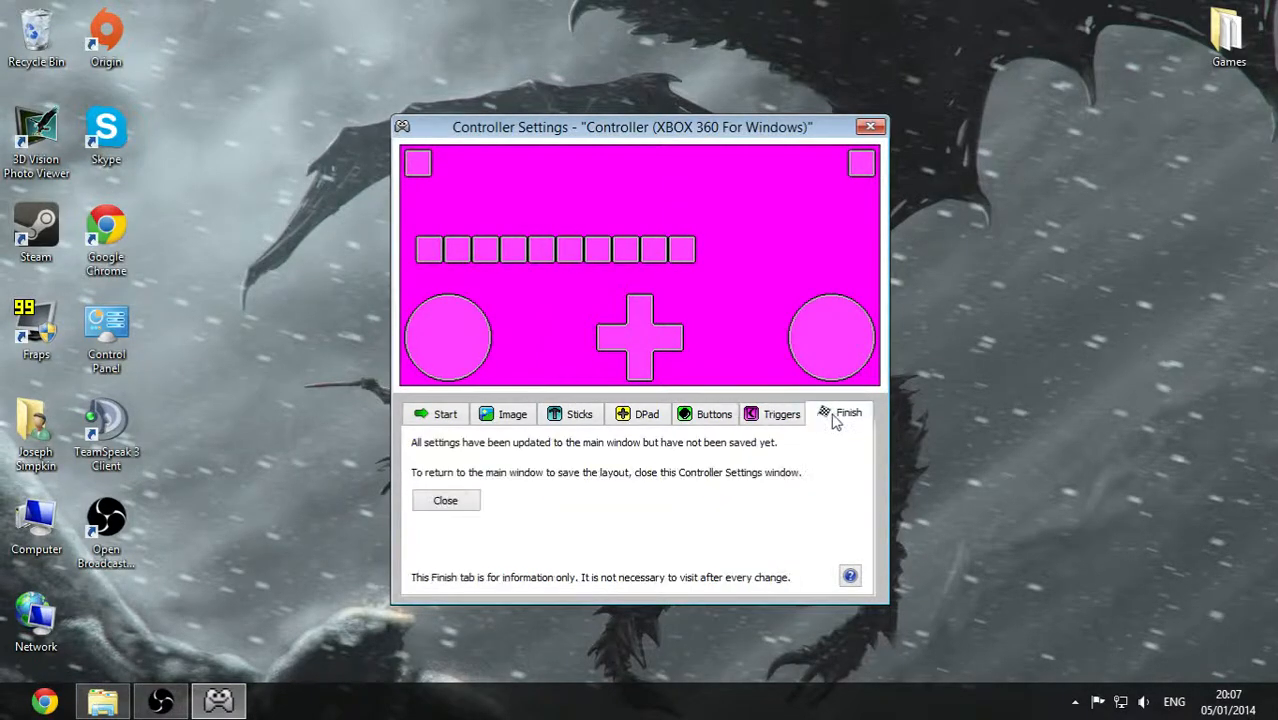
{"action": "left_click", "coordinate": [445, 500]}
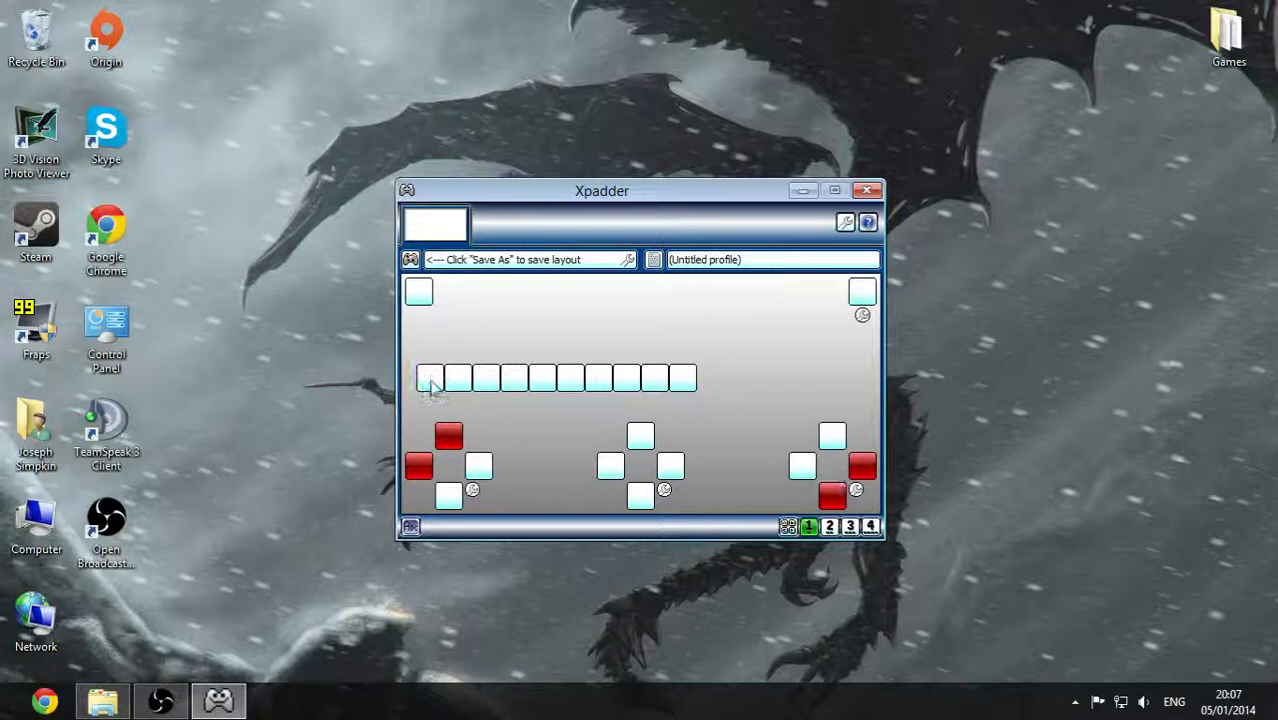
Bind WASD to the left stick, arrow keys to the right stick, and Space, Q, E to buttons
{"action": "left_click", "coordinate": [429, 378]}
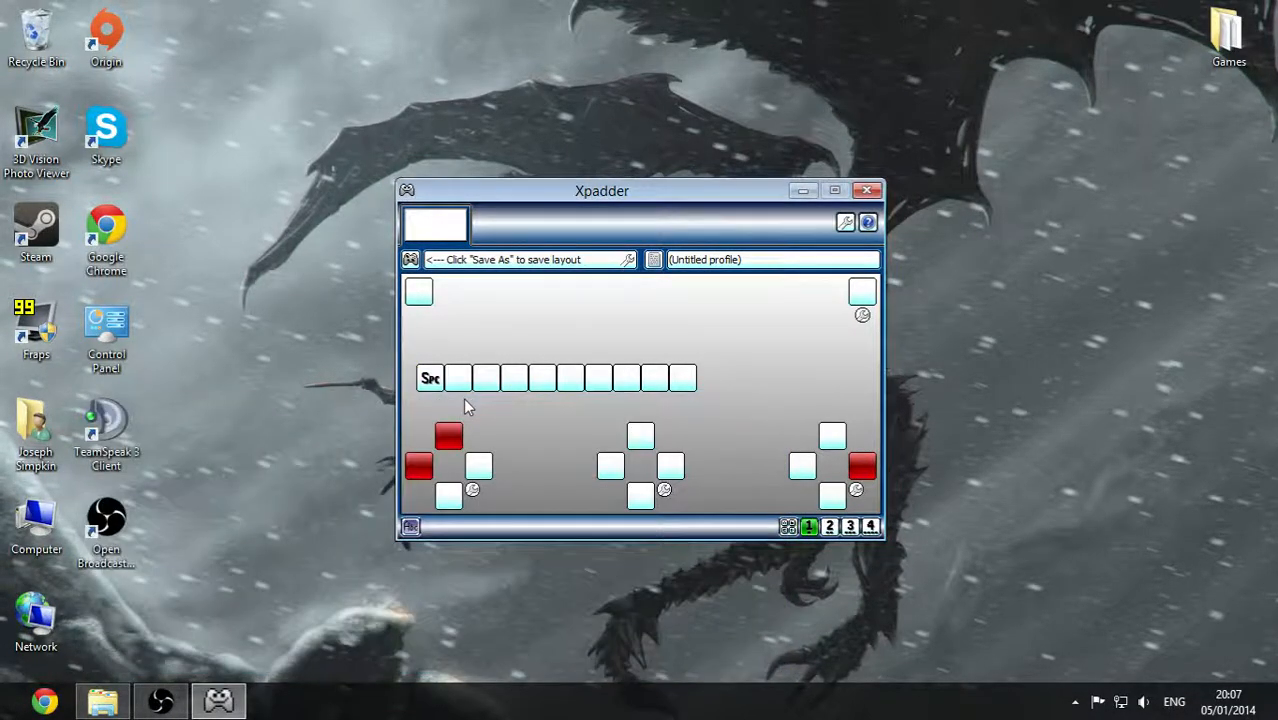
{"action": "mouse_move", "coordinate": [286, 182]}
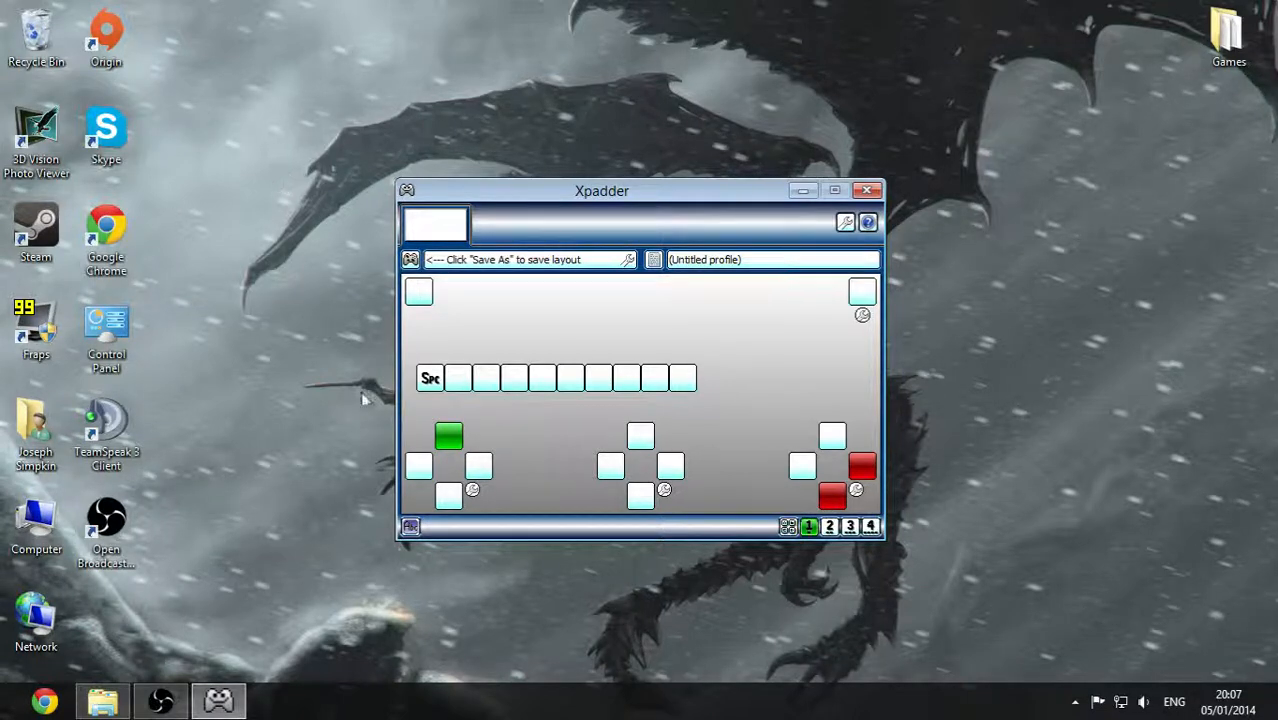
{"action": "left_click", "coordinate": [448, 437]}
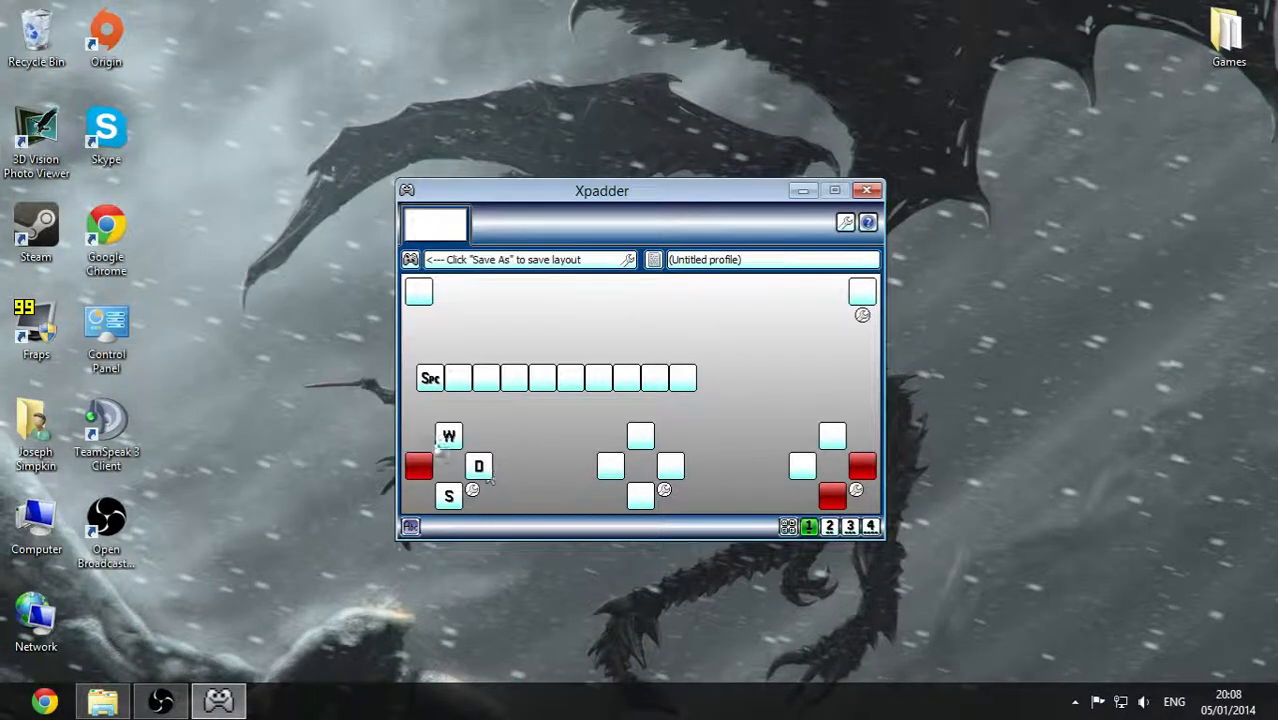
{"action": "left_click", "coordinate": [418, 467]}
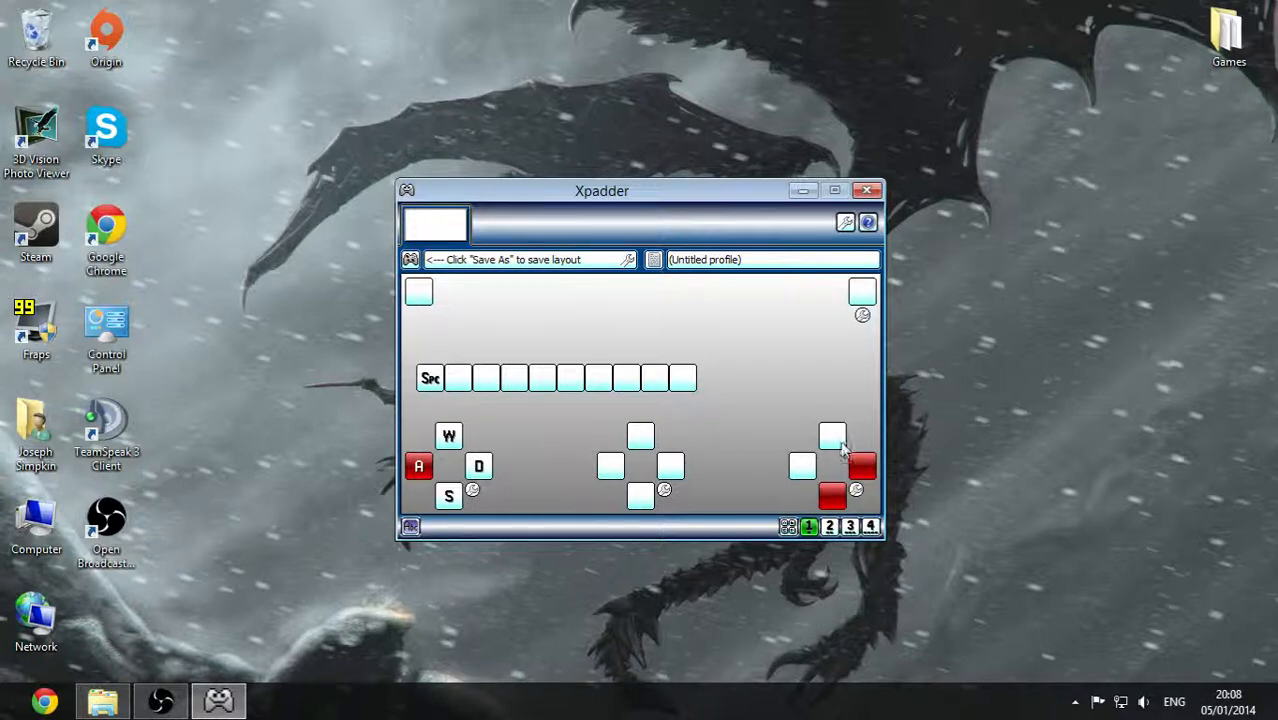
{"action": "left_click", "coordinate": [831, 438]}
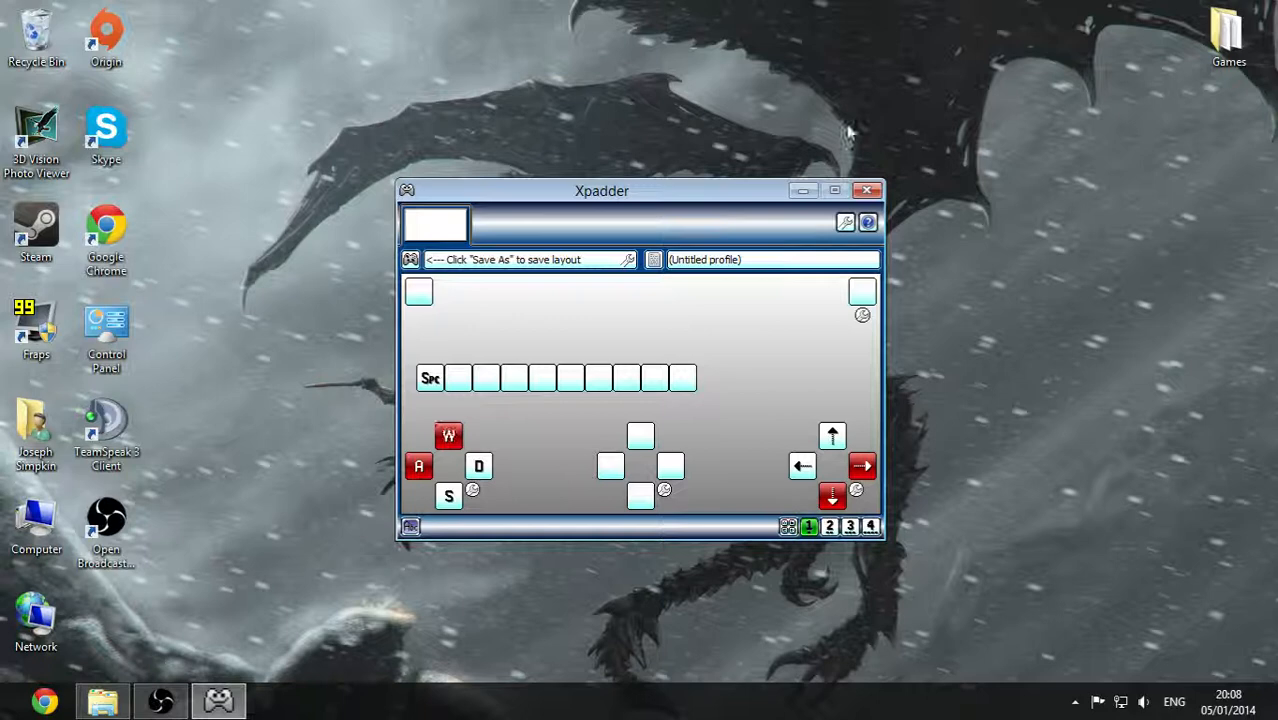
{"action": "left_click", "coordinate": [461, 377]}
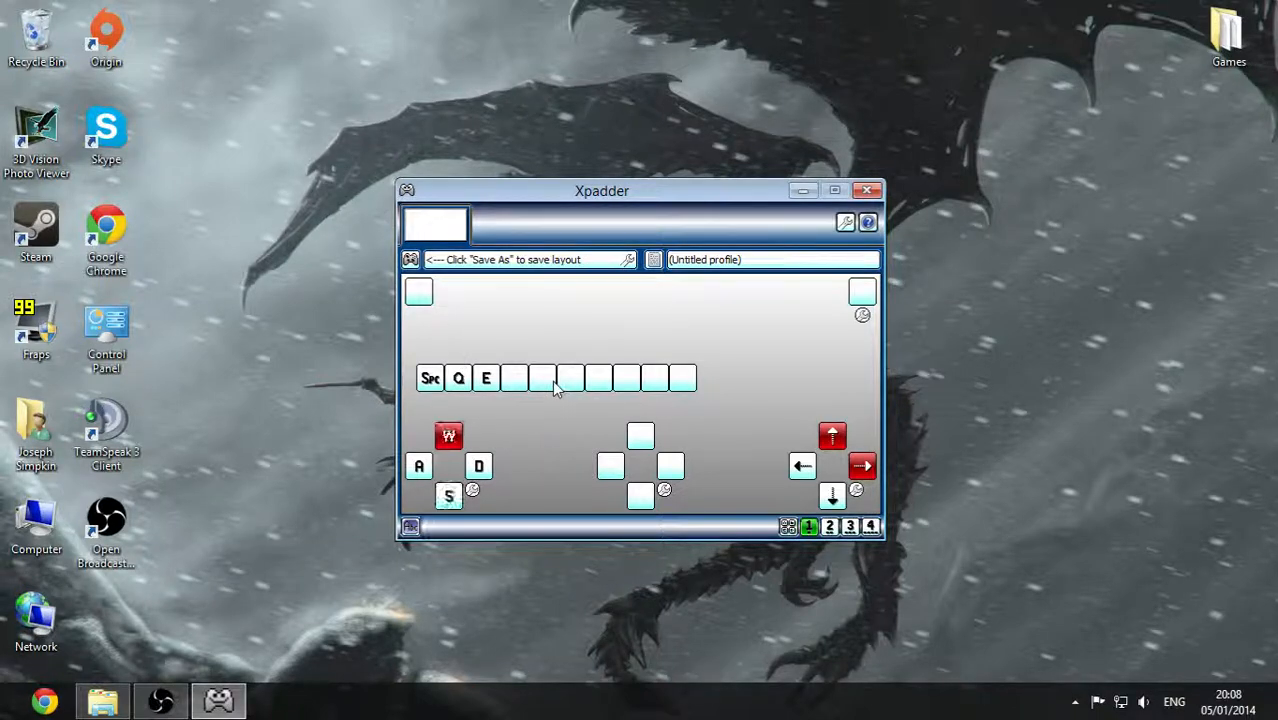
Assign Esc, F5 and Left Shift to empty pad button slots
{"action": "left_click", "coordinate": [542, 377]}
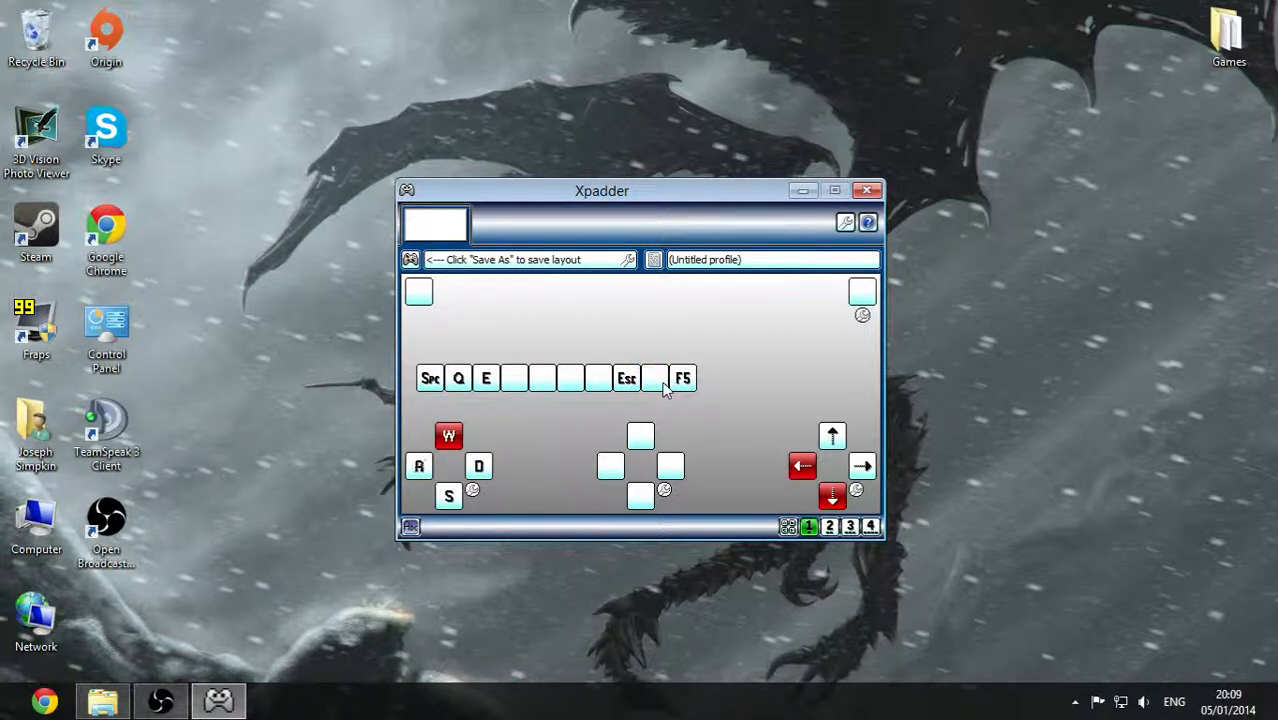
{"action": "left_click", "coordinate": [655, 378]}
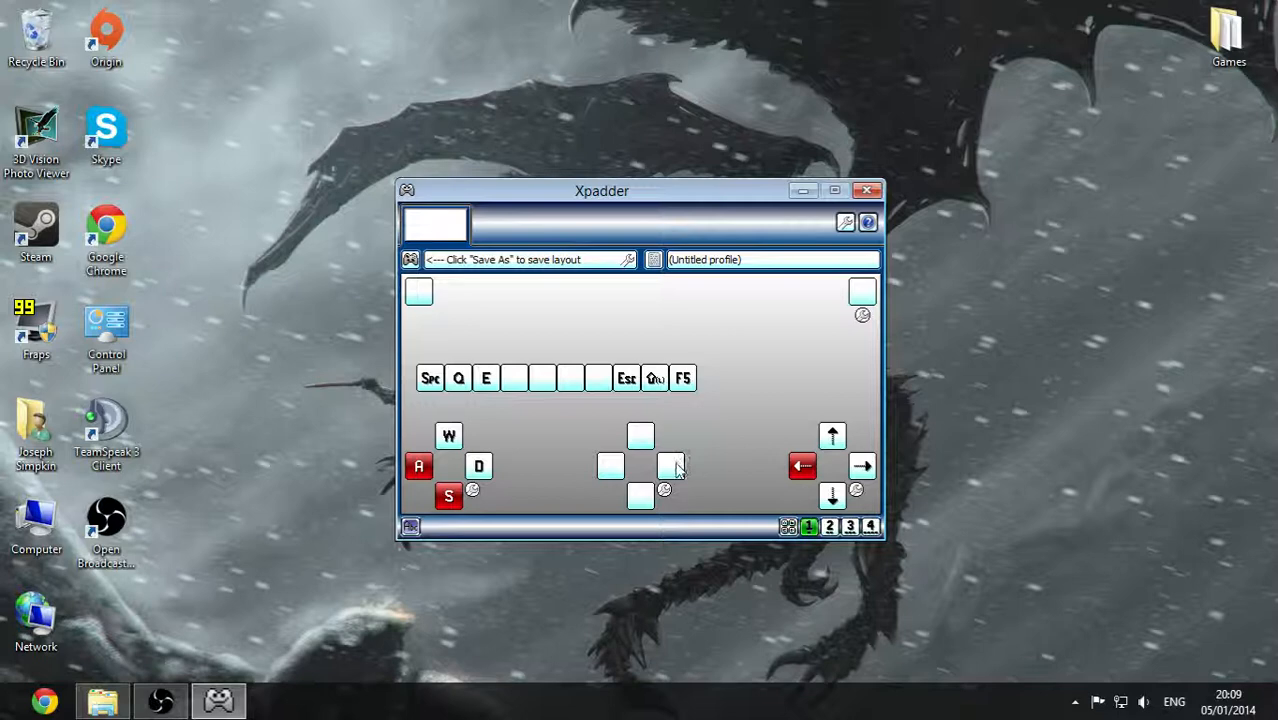
Map D-pad right/left to wheel up/down and the triggers to left/right mouse buttons
{"action": "left_click", "coordinate": [673, 466]}
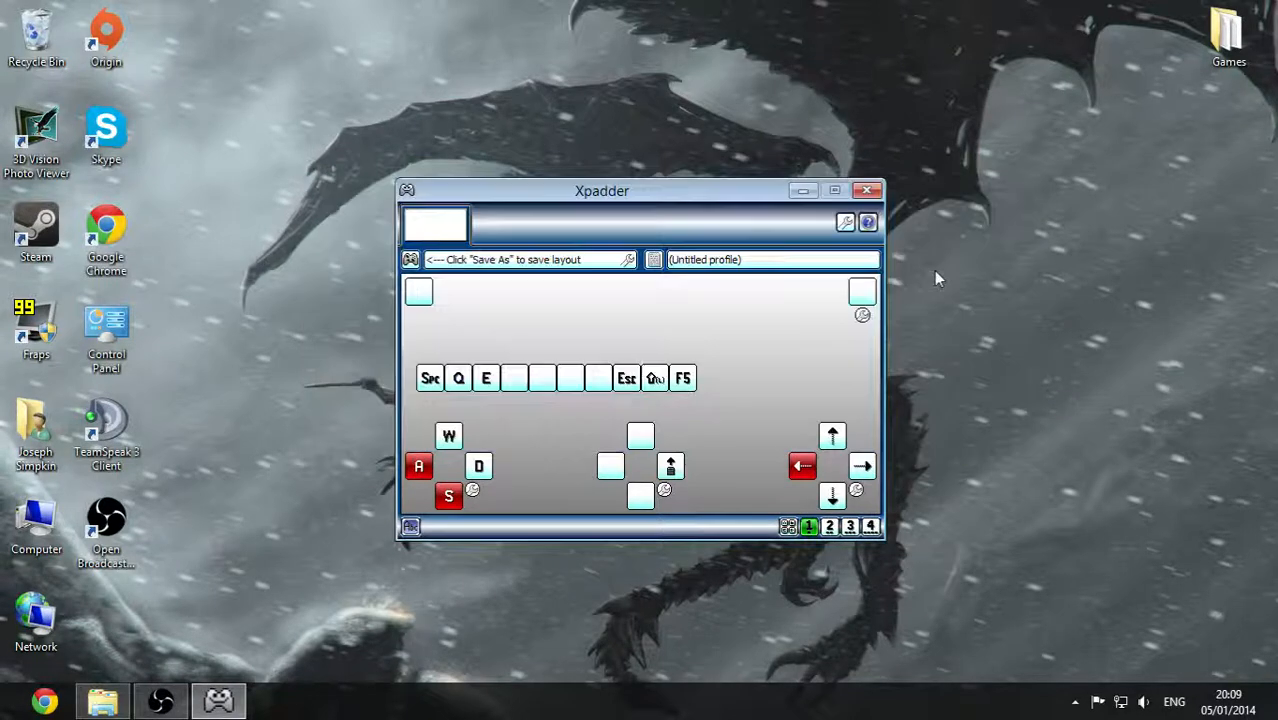
{"action": "left_click", "coordinate": [802, 465]}
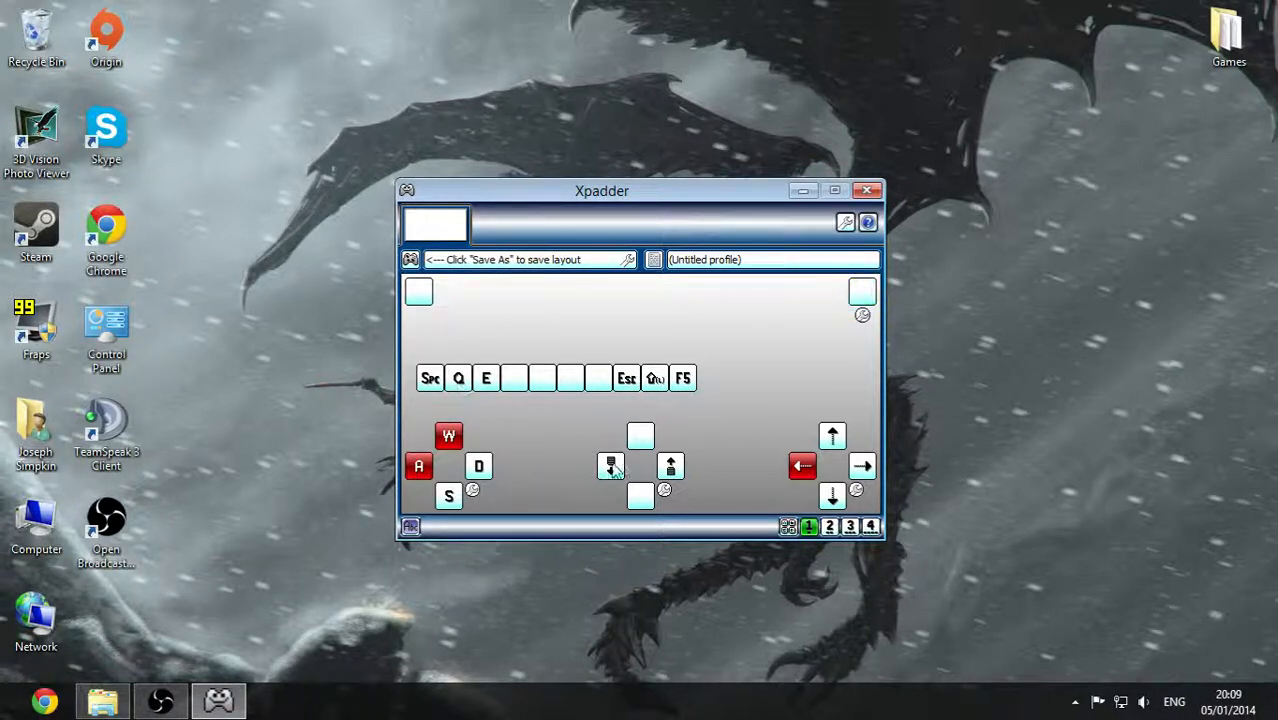
{"action": "left_click", "coordinate": [861, 291]}
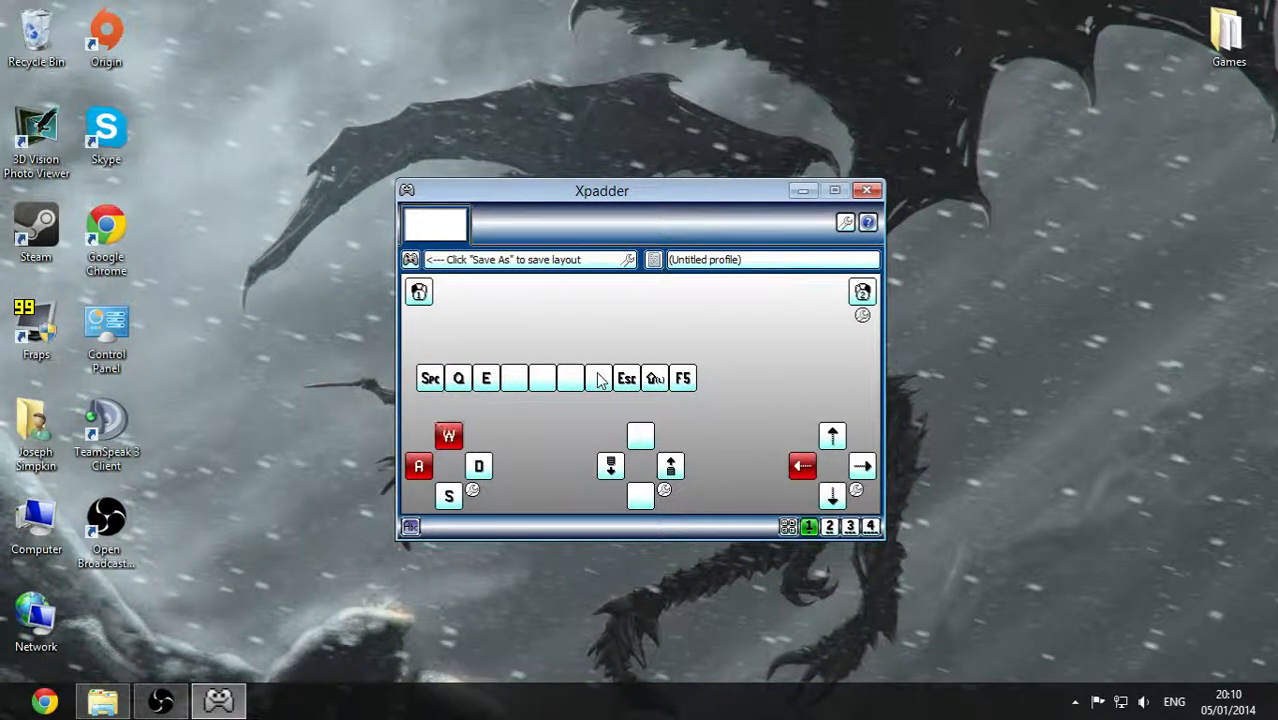
Bind button 7 to Tab, then open the Games desktop folder
{"action": "left_click", "coordinate": [478, 465]}
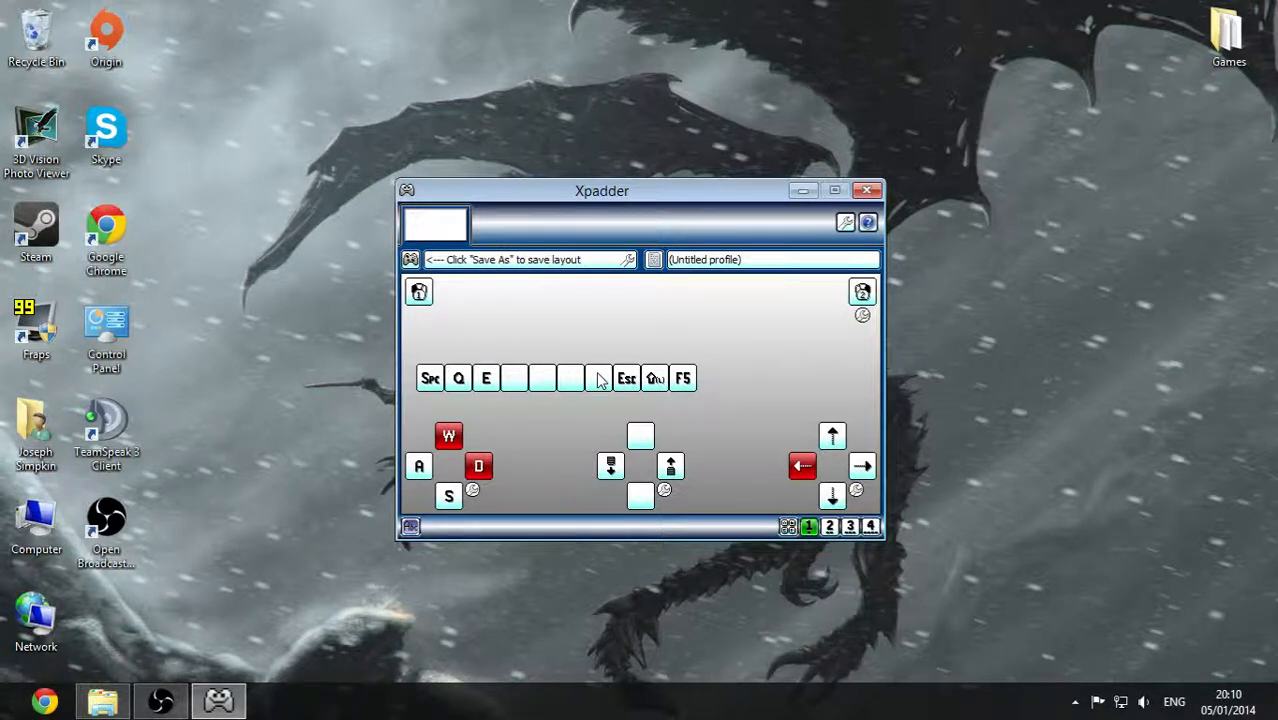
{"action": "left_click", "coordinate": [598, 378]}
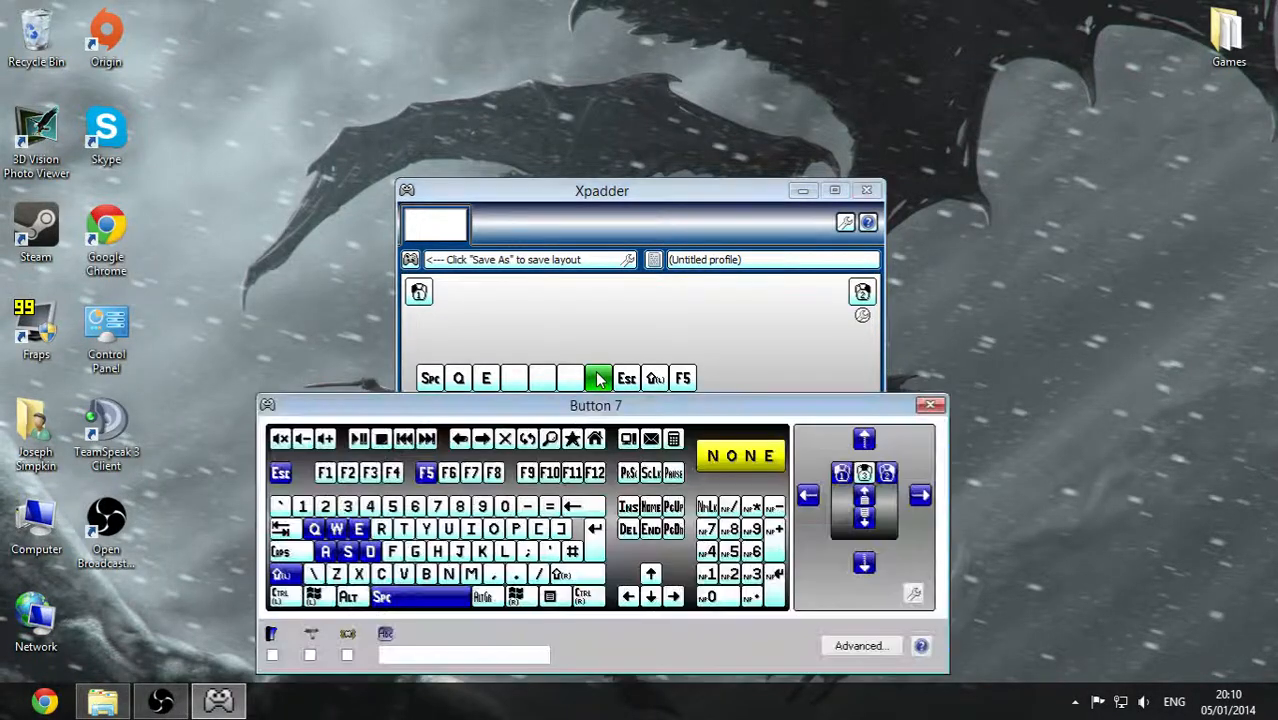
{"action": "left_click", "coordinate": [930, 403]}
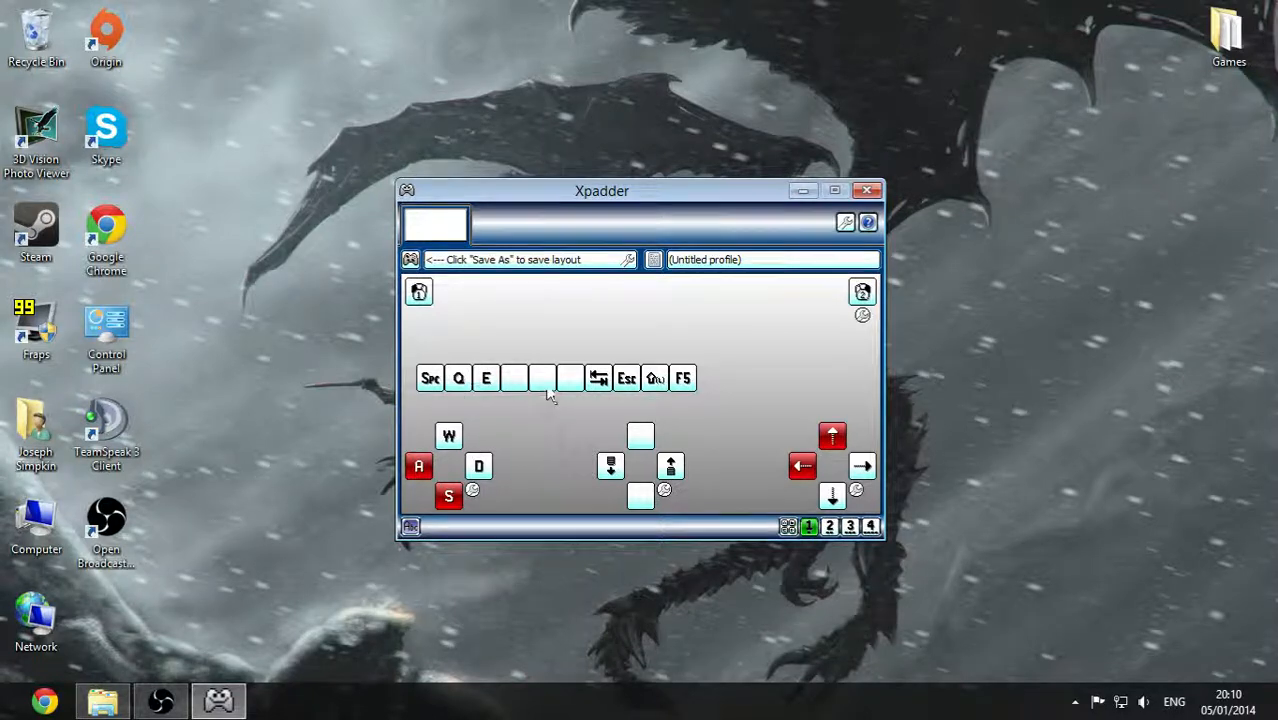
{"action": "left_click", "coordinate": [541, 378]}
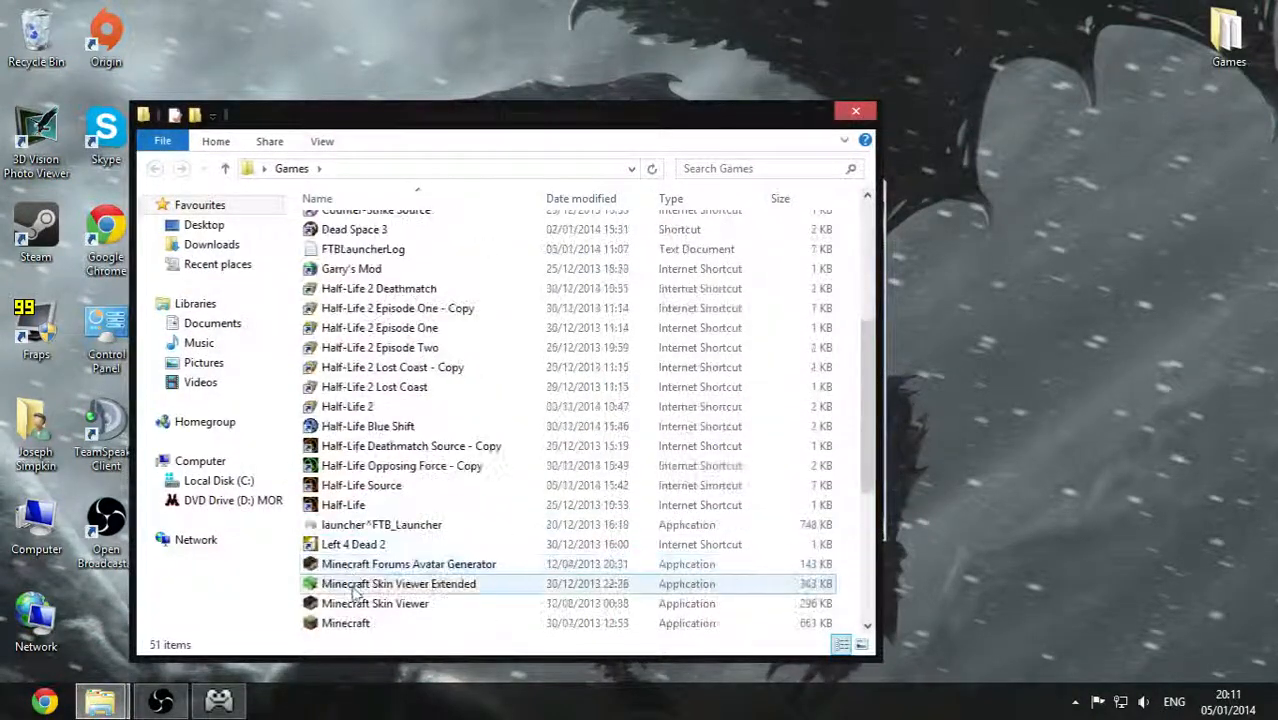
Select the Minecraft entry in the Games folder and launch it
{"action": "left_click", "coordinate": [345, 622]}
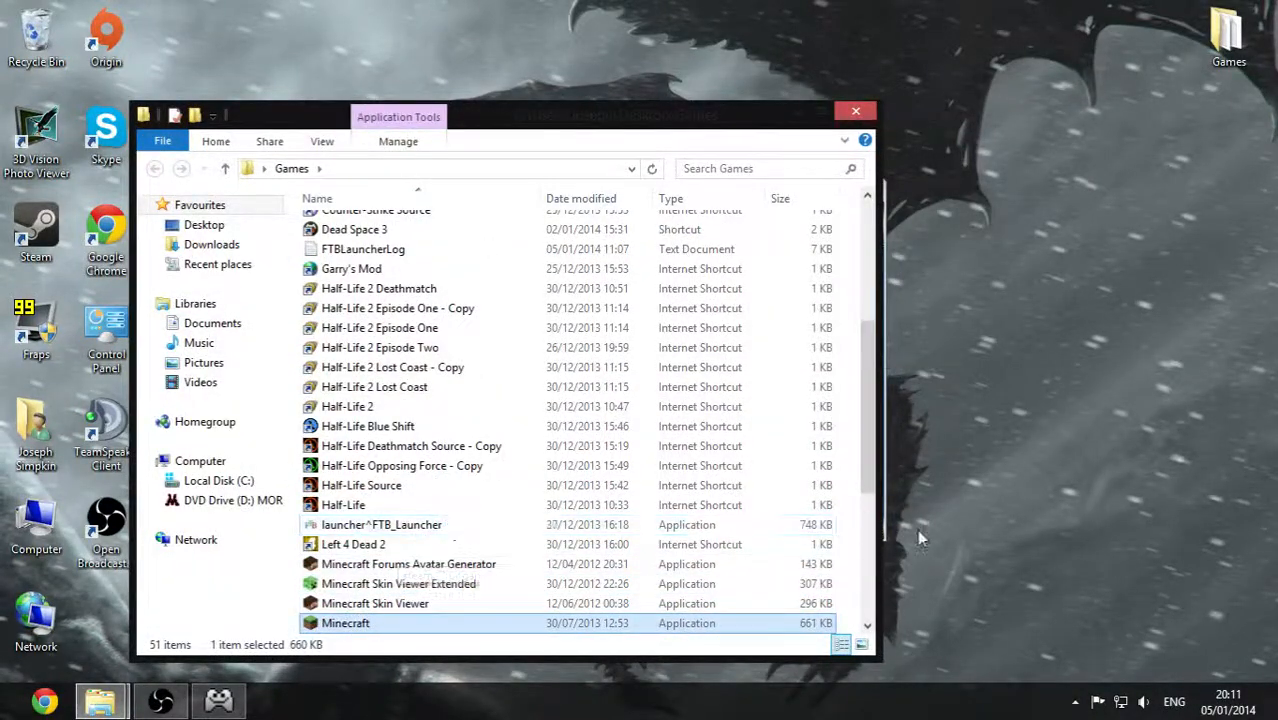
{"action": "double_click", "coordinate": [344, 622]}
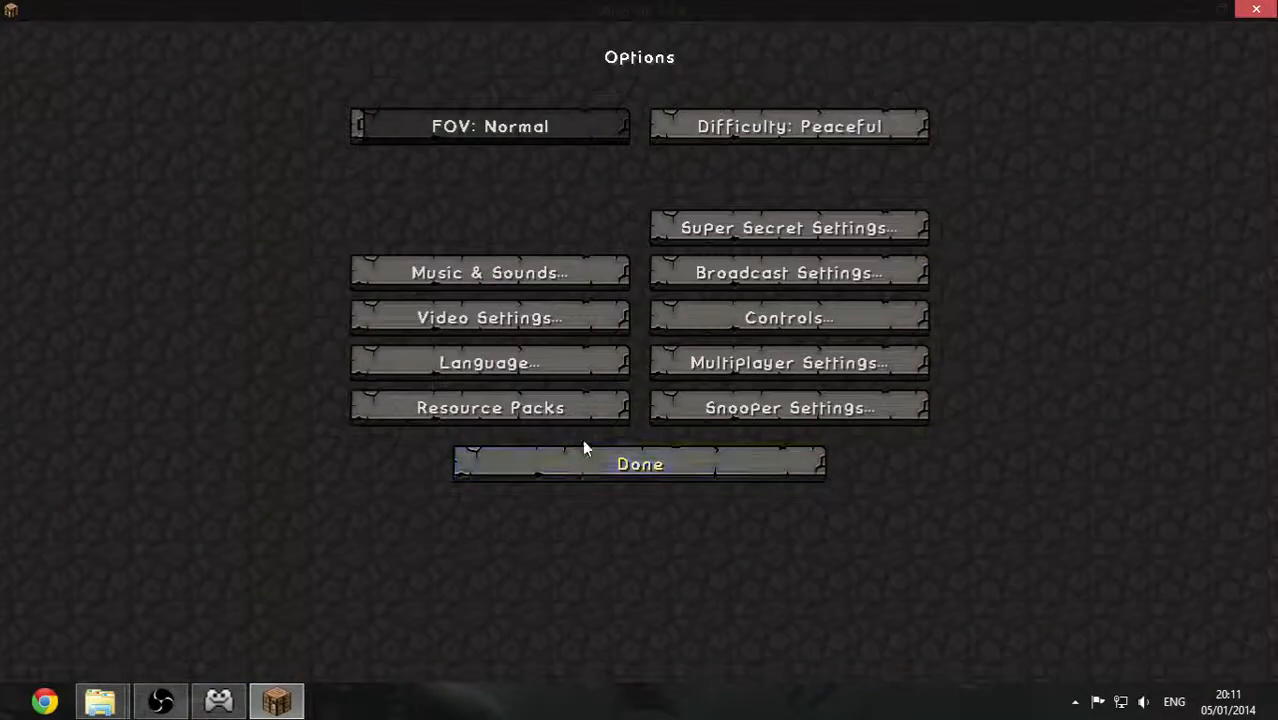
{"action": "mouse_move", "coordinate": [785, 272]}
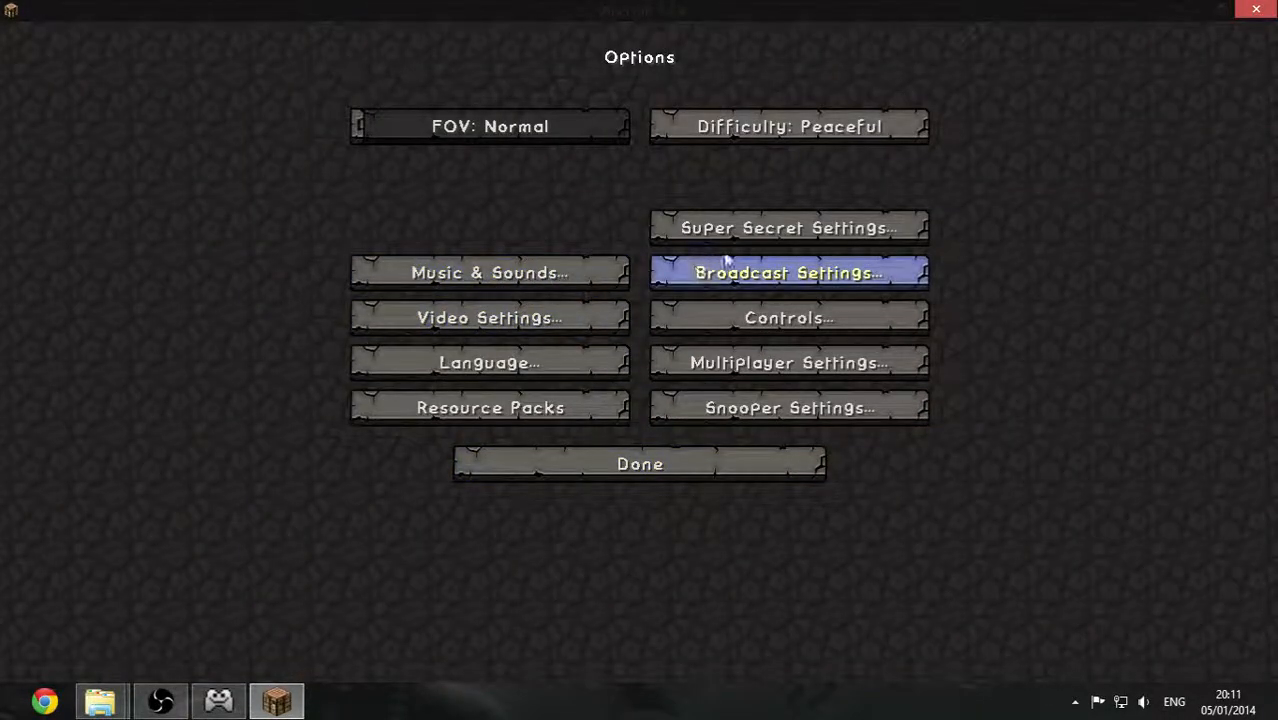
{"action": "mouse_move", "coordinate": [489, 317]}
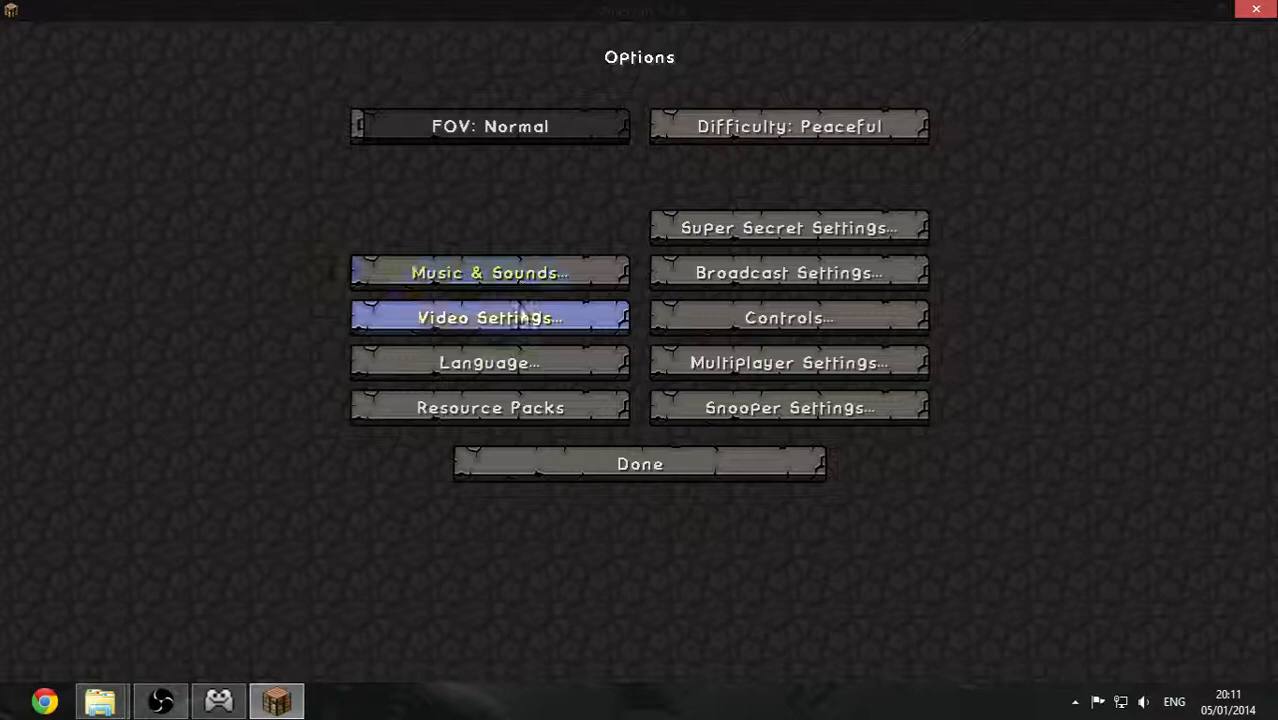
{"action": "mouse_move", "coordinate": [815, 344]}
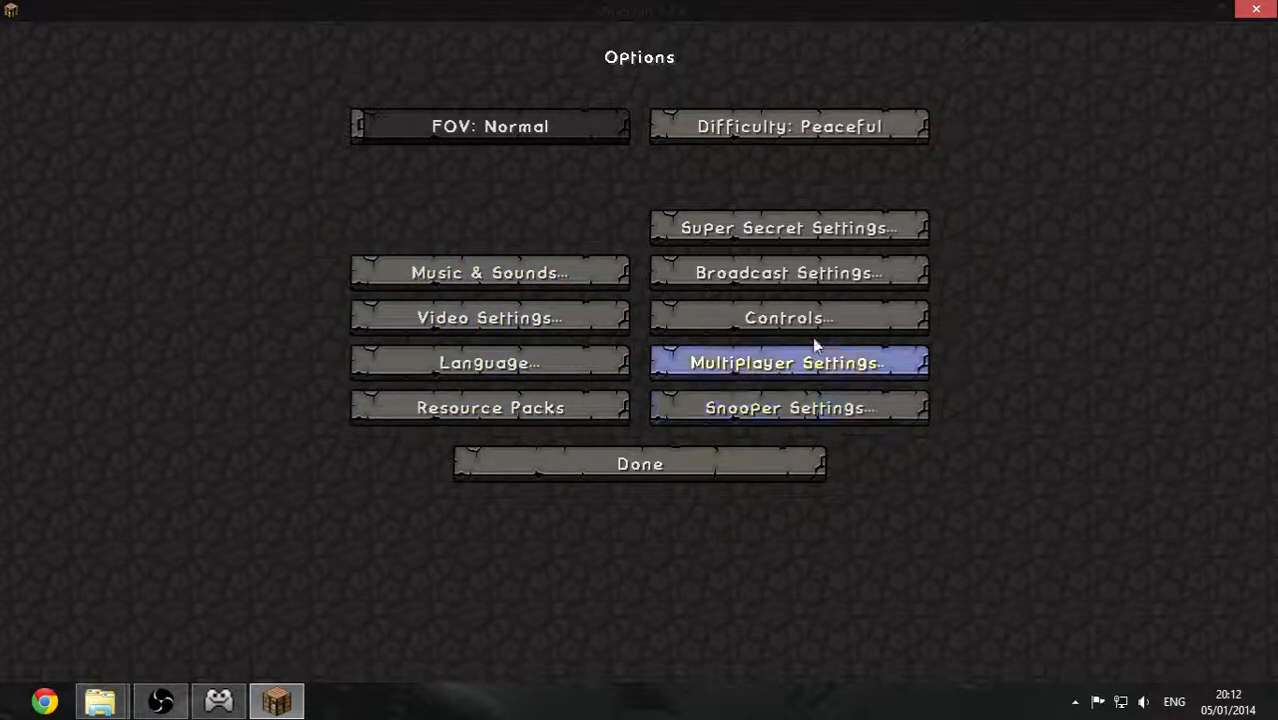
Check Minecraft's control bindings, then go to the Singleplayer worlds list
{"action": "left_click", "coordinate": [787, 317]}
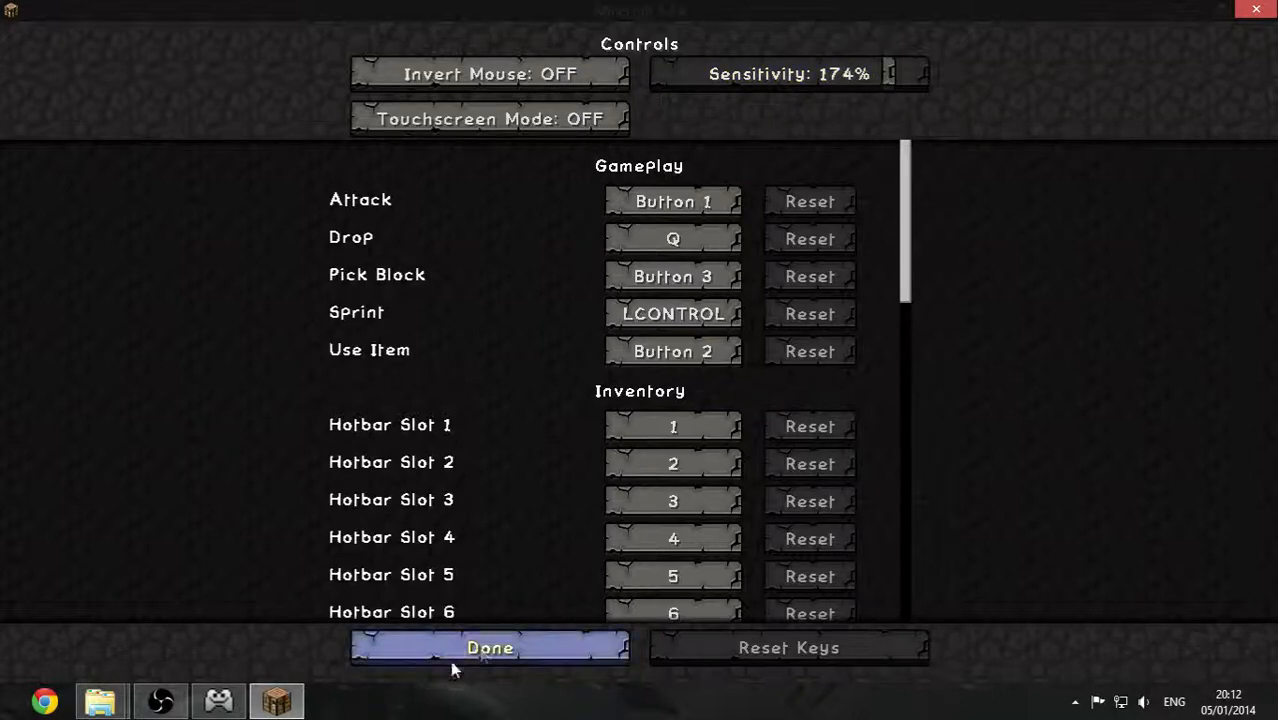
{"action": "left_click", "coordinate": [493, 648]}
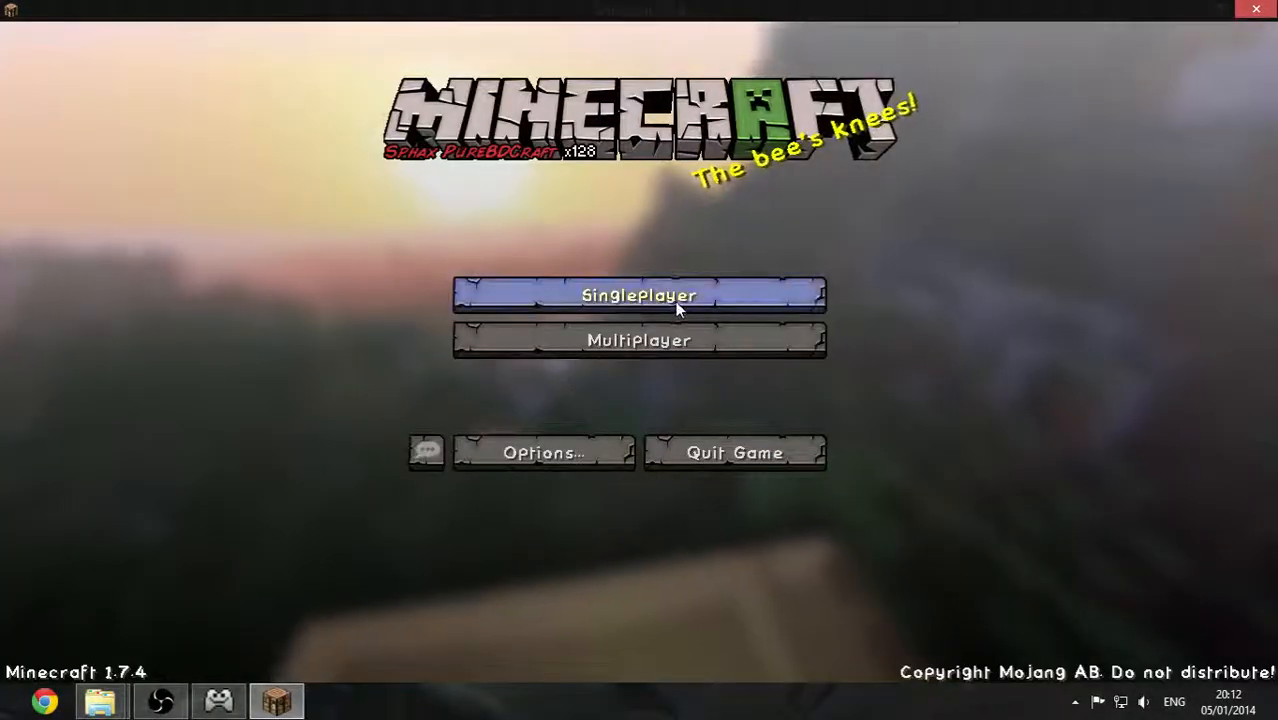
{"action": "left_click", "coordinate": [636, 295]}
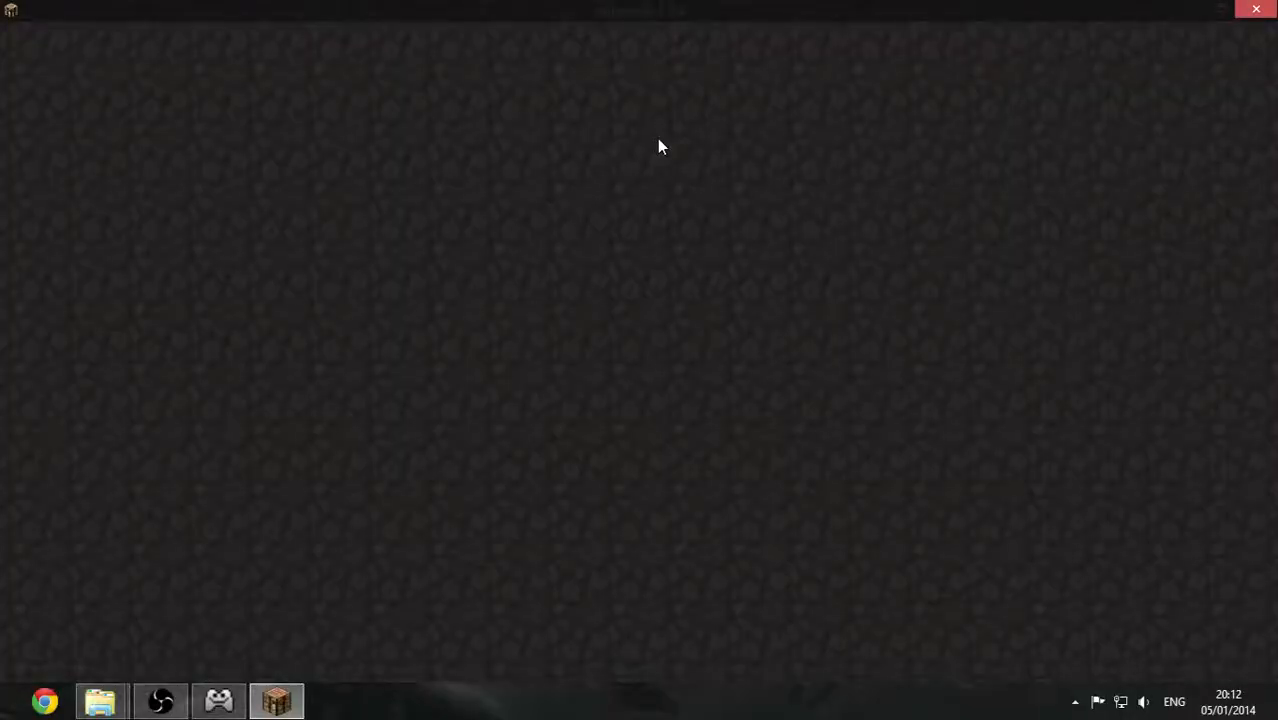
Load the singleplayer world to test the pad in game
{"action": "left_click", "coordinate": [265, 695]}
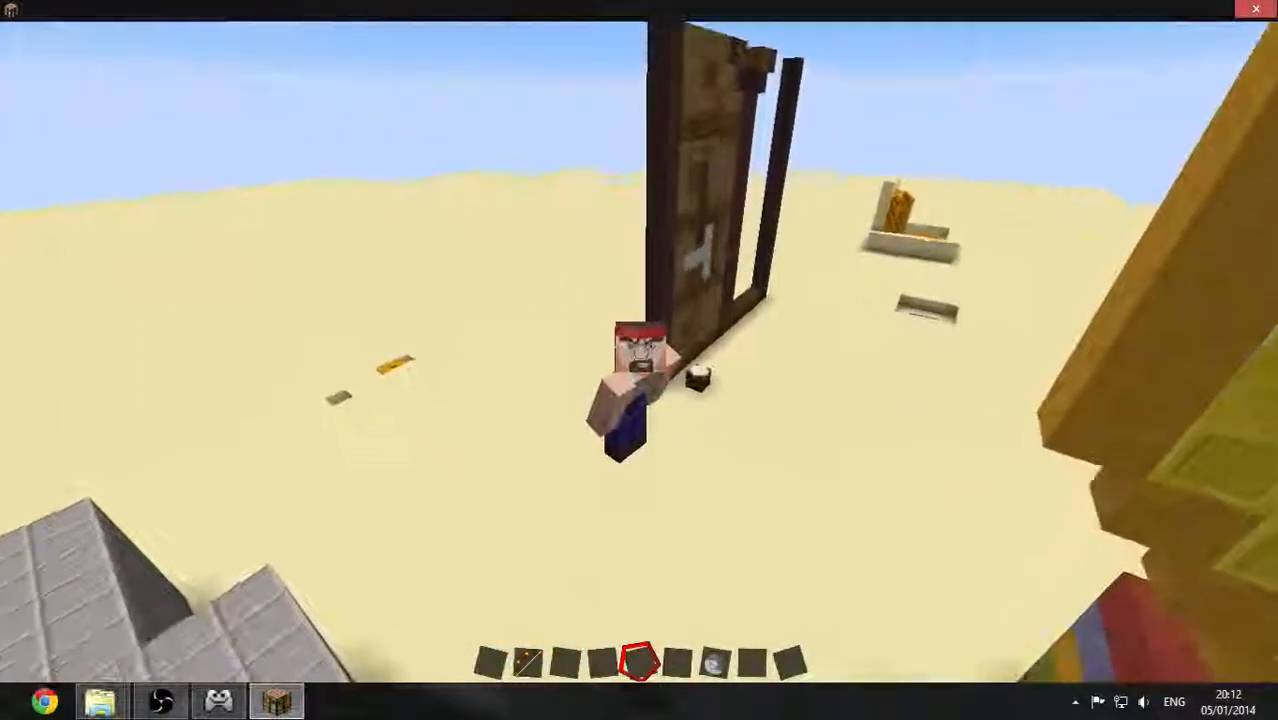
{"action": "mouse_move", "coordinate": [641, 352]}
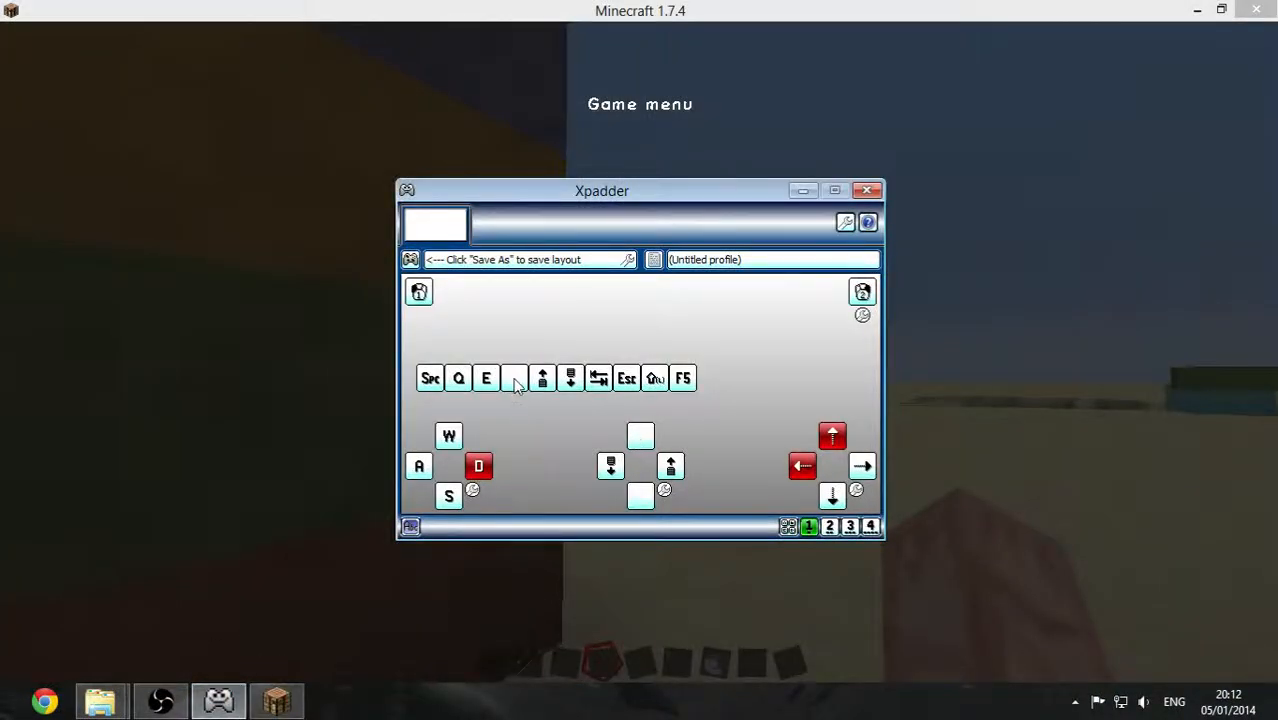
Bind the empty pad button to a mouse action, test in game, then reopen the left trigger binding
{"action": "left_click", "coordinate": [515, 378]}
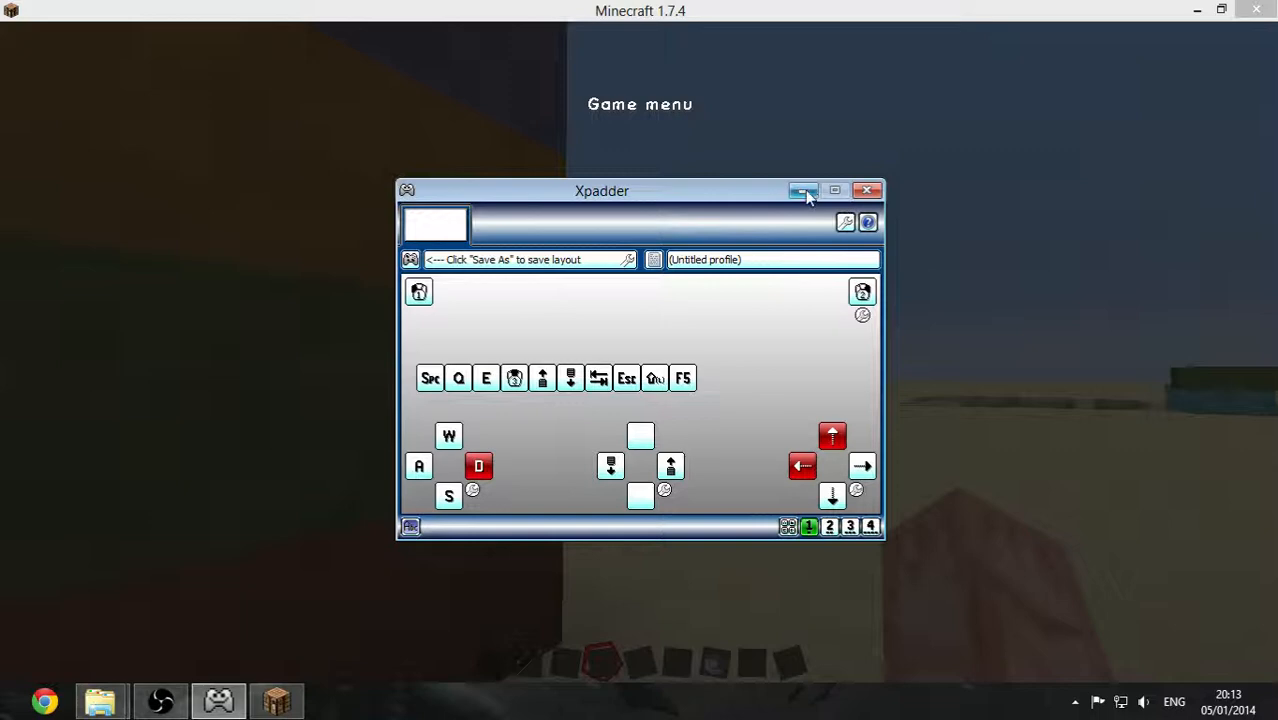
{"action": "left_click", "coordinate": [802, 190]}
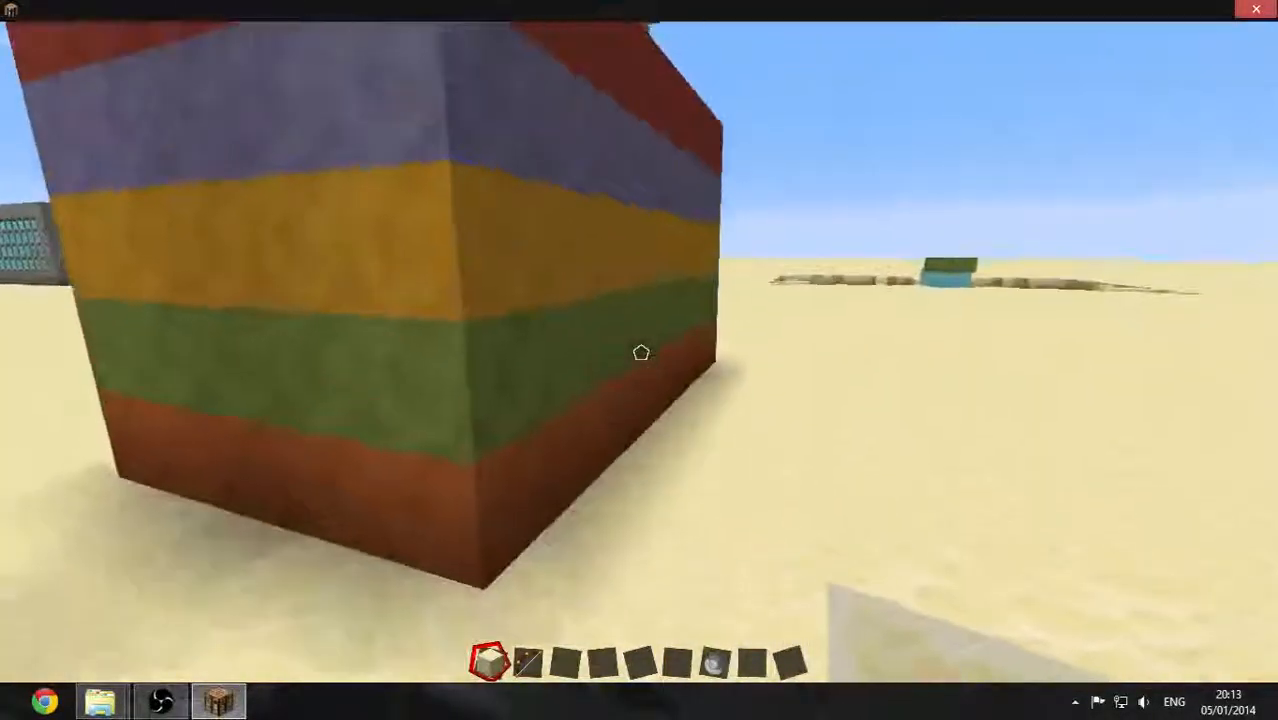
{"action": "key", "text": "Escape"}
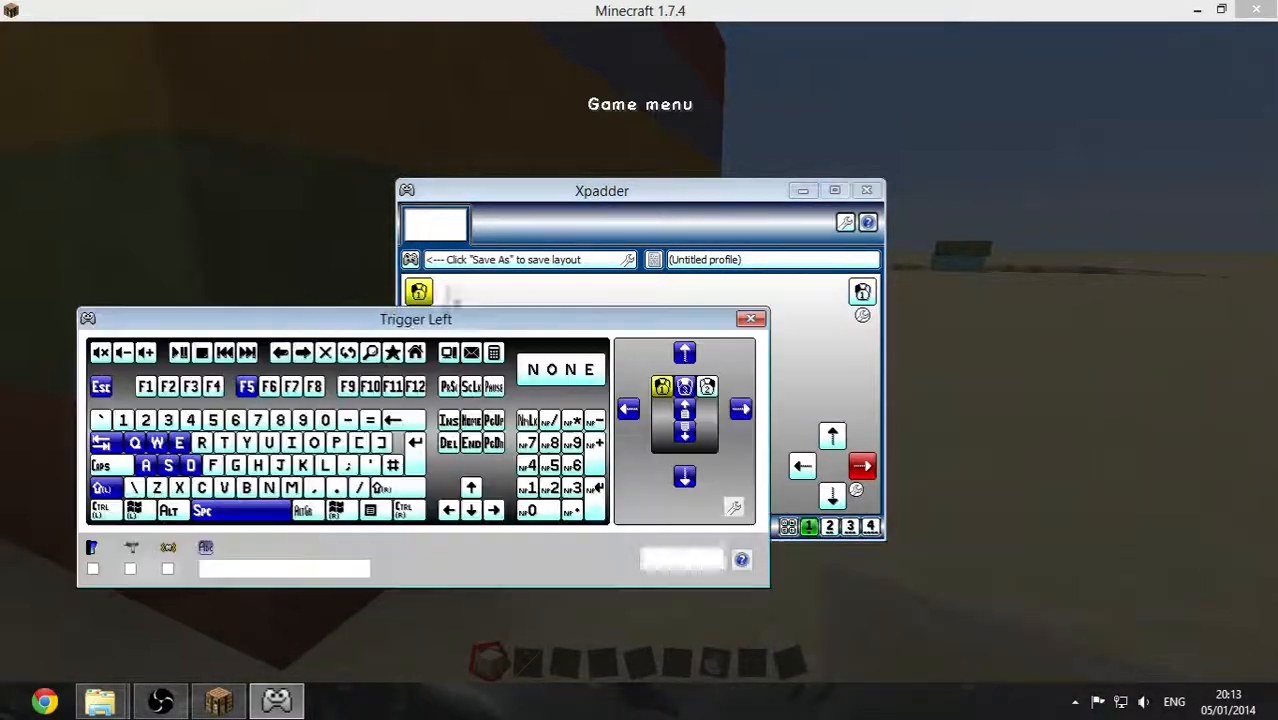
{"action": "left_click", "coordinate": [752, 318]}
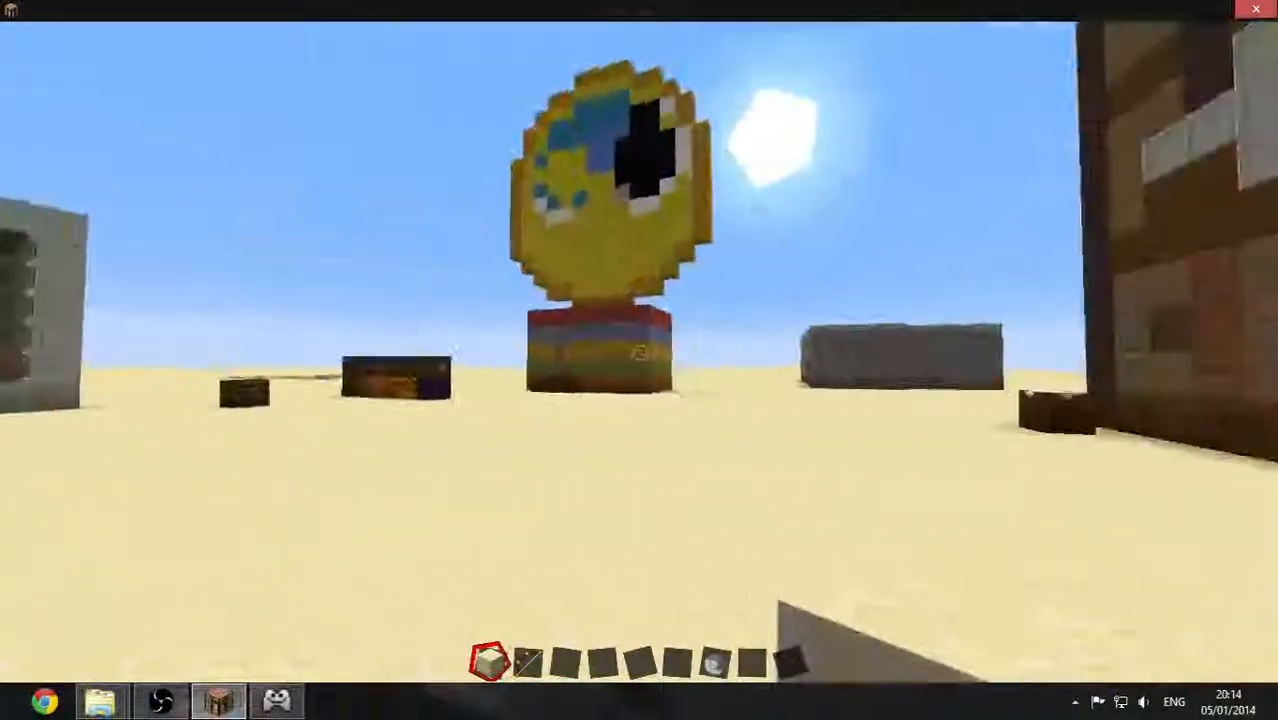
{"action": "mouse_move", "coordinate": [639, 360]}
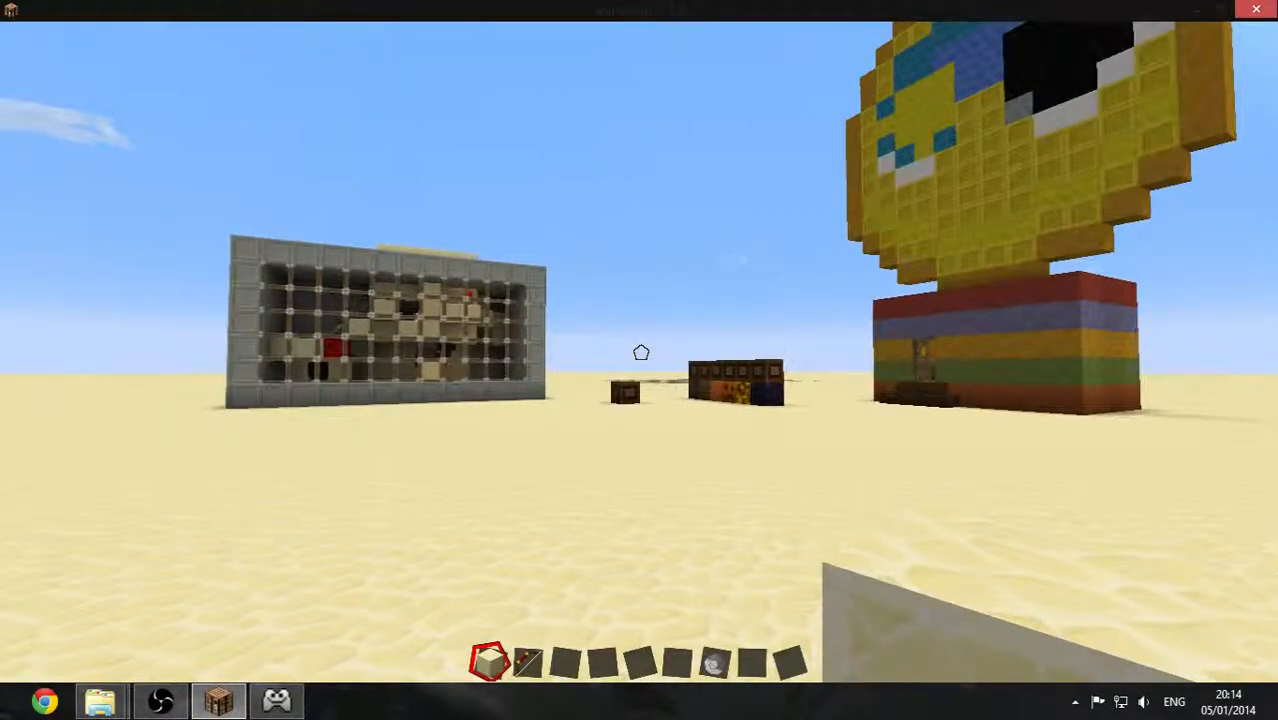
Pause Minecraft with Esc after looking around the desert build
{"action": "key", "text": "Escape"}
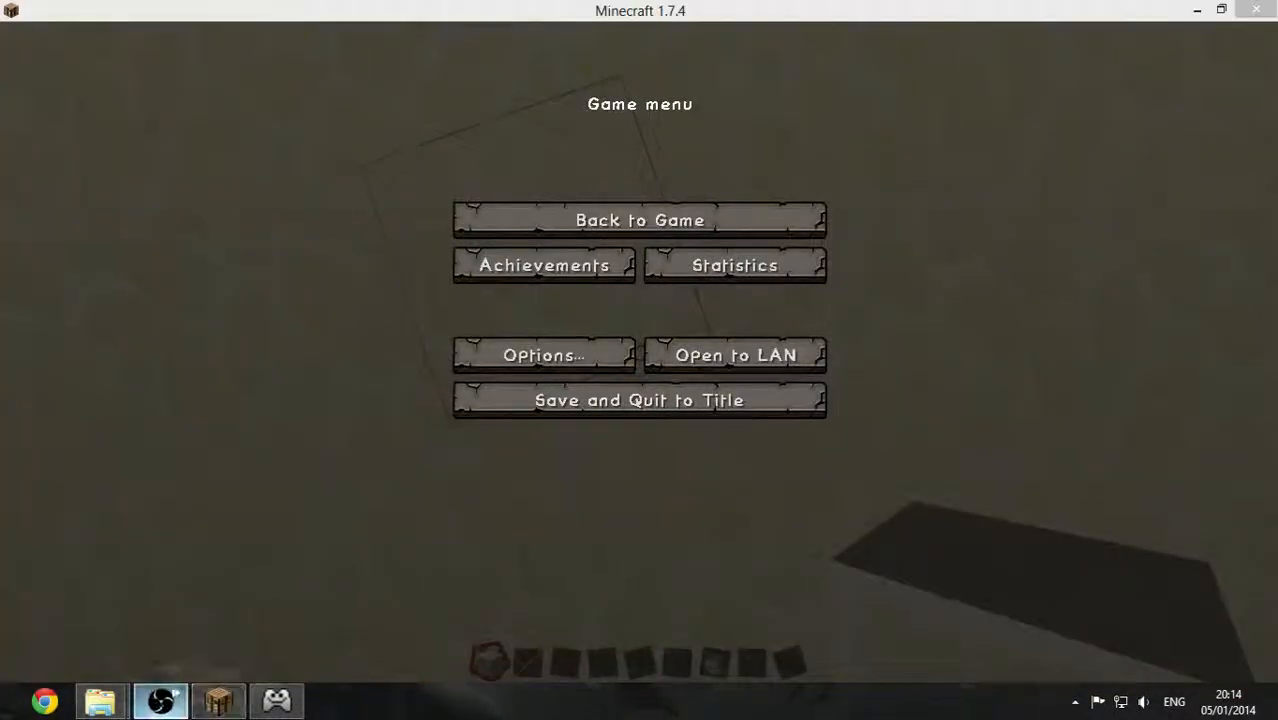